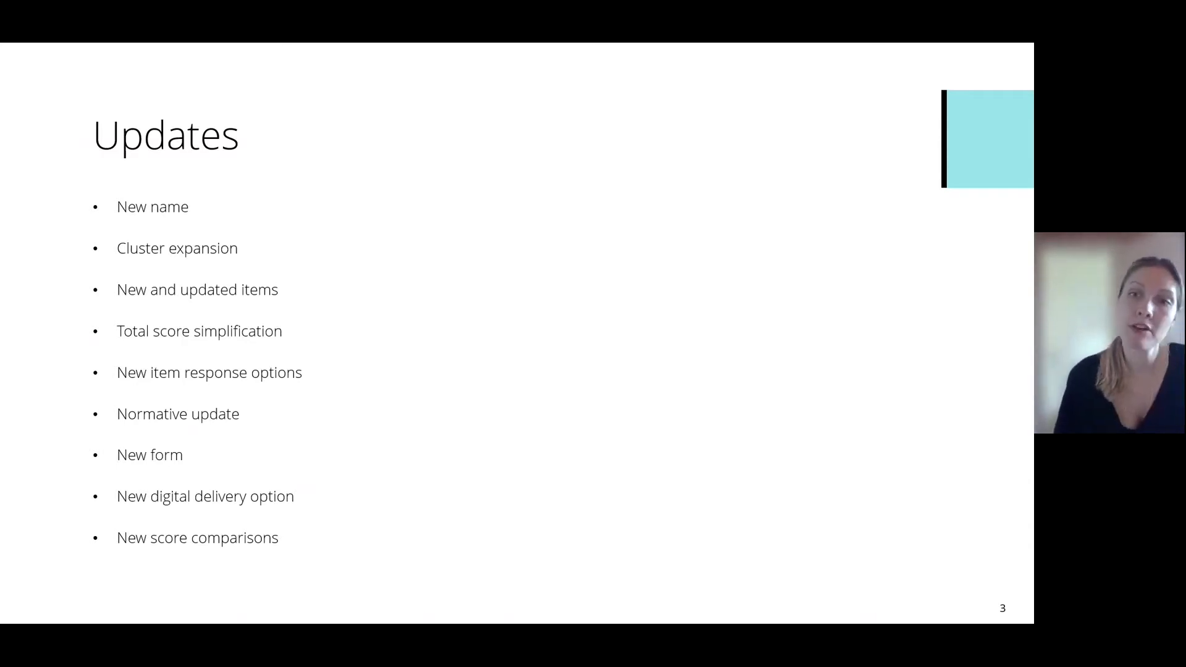
# Advance the slideshow from the Updates slide to the Applications slide
pyautogui.press('Right')
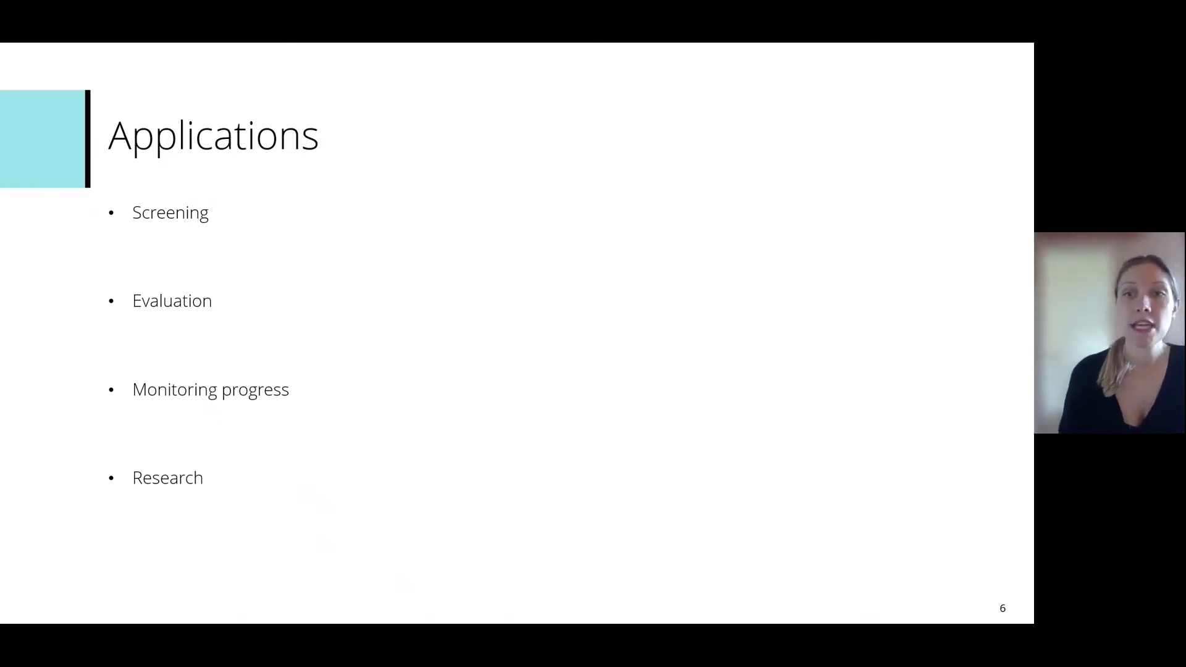
# Advance the slideshow from the Applications slide to the Scoring slide
pyautogui.press('Right')
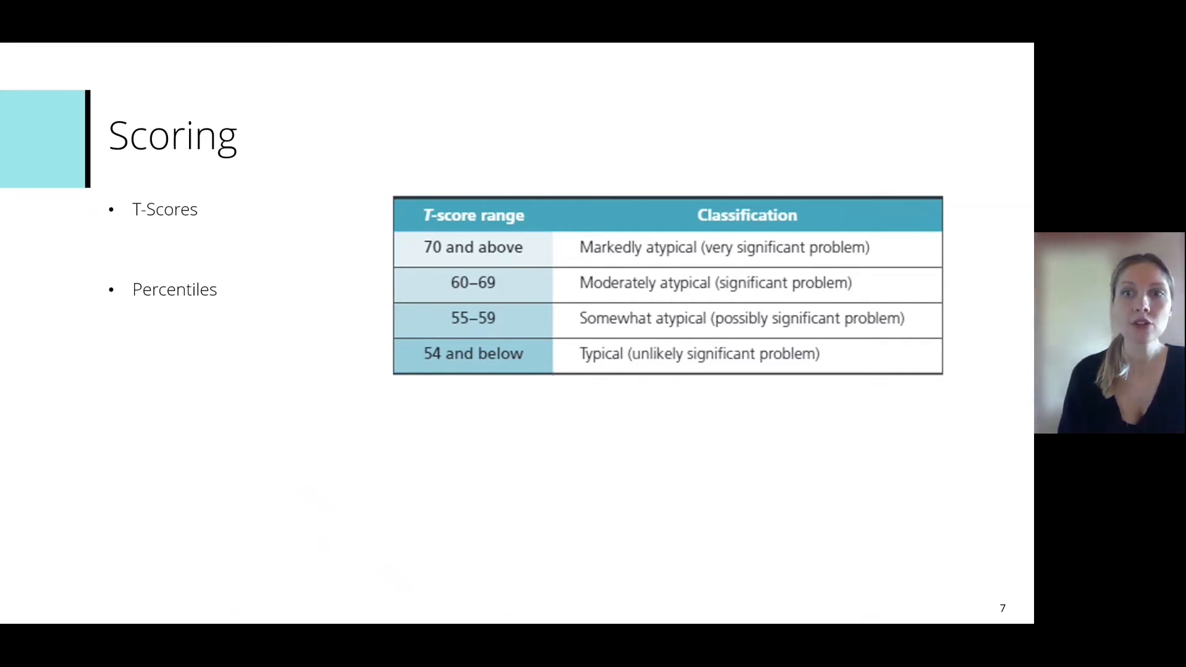
# Advance the slideshow from the Scoring slide to the Standardisation slide
pyautogui.press('right')
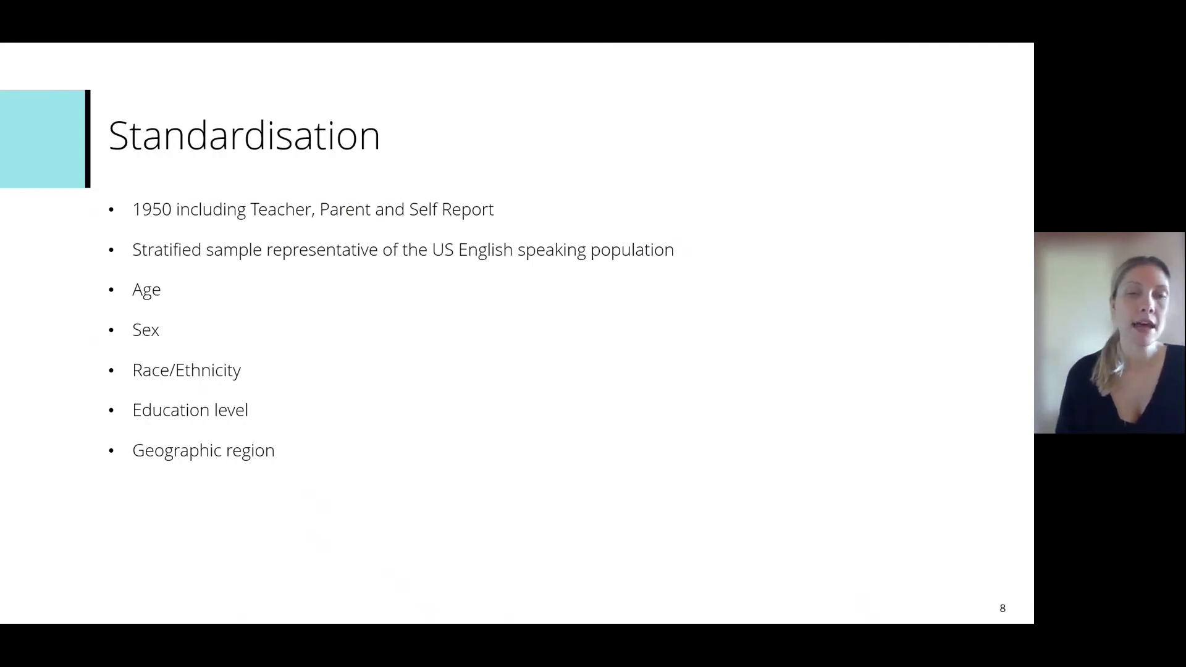
# Leave the Standardisation slide and continue the expiring Q-global session on the examinee list
pyautogui.press('Right')
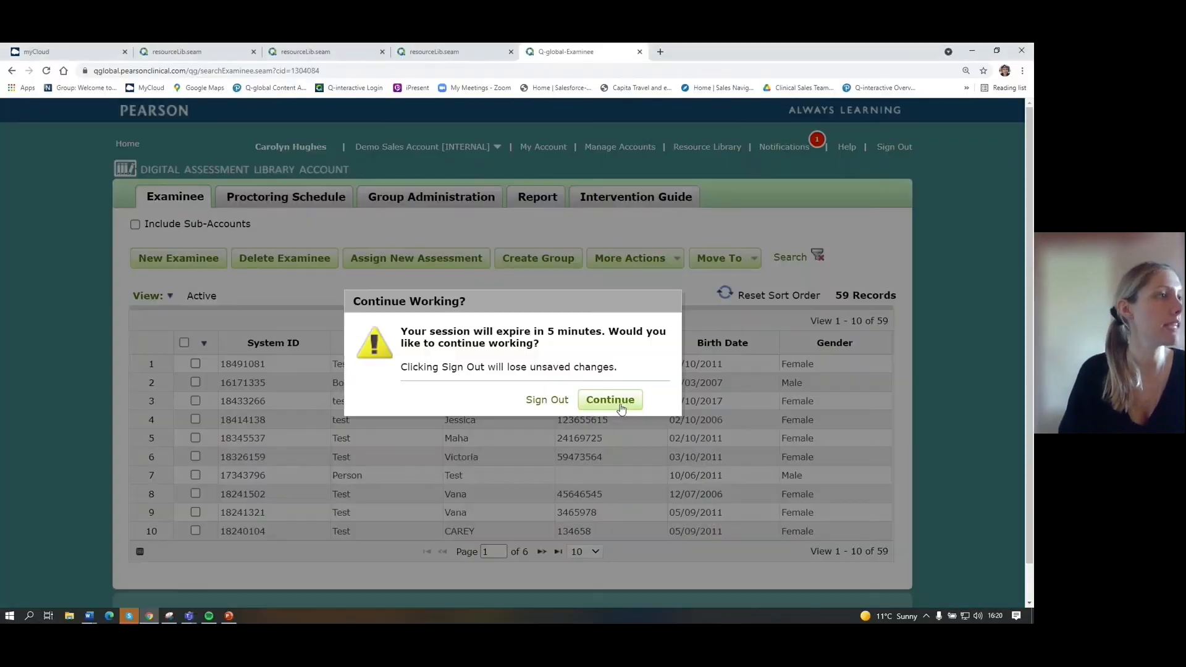
pyautogui.click(610, 400)
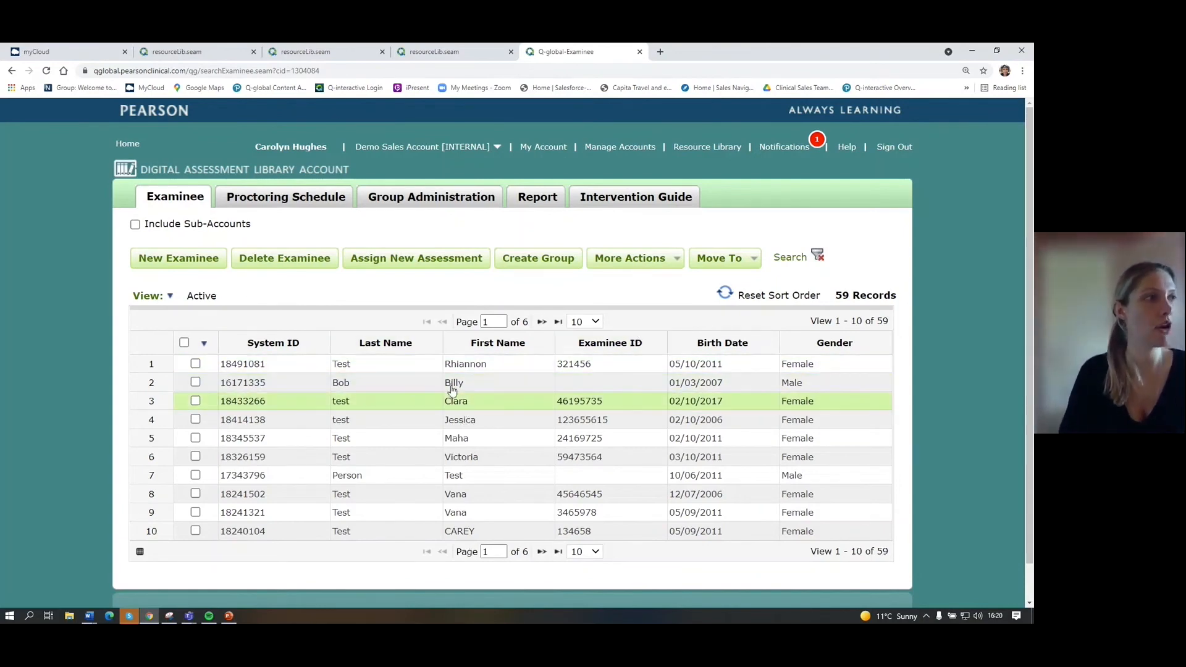
pyautogui.moveTo(445, 383)
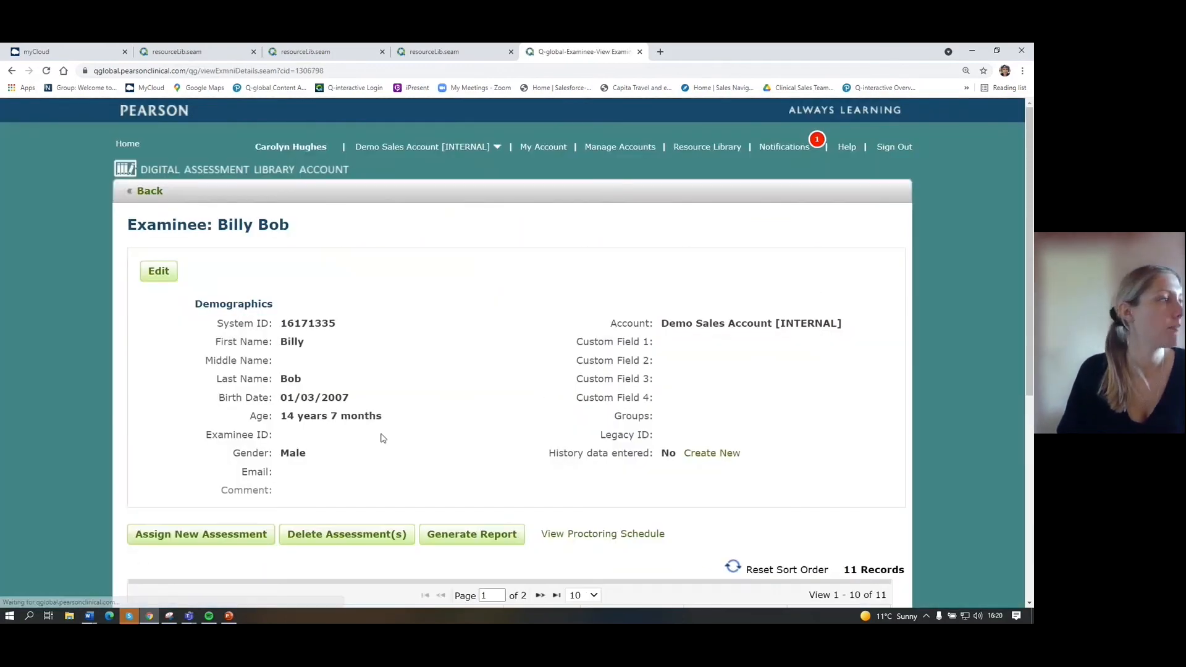
# Search 'brown' under Assign New Assessment and choose the Brown EF/A Parent Form – Adolescent (13-18)
pyautogui.click(200, 534)
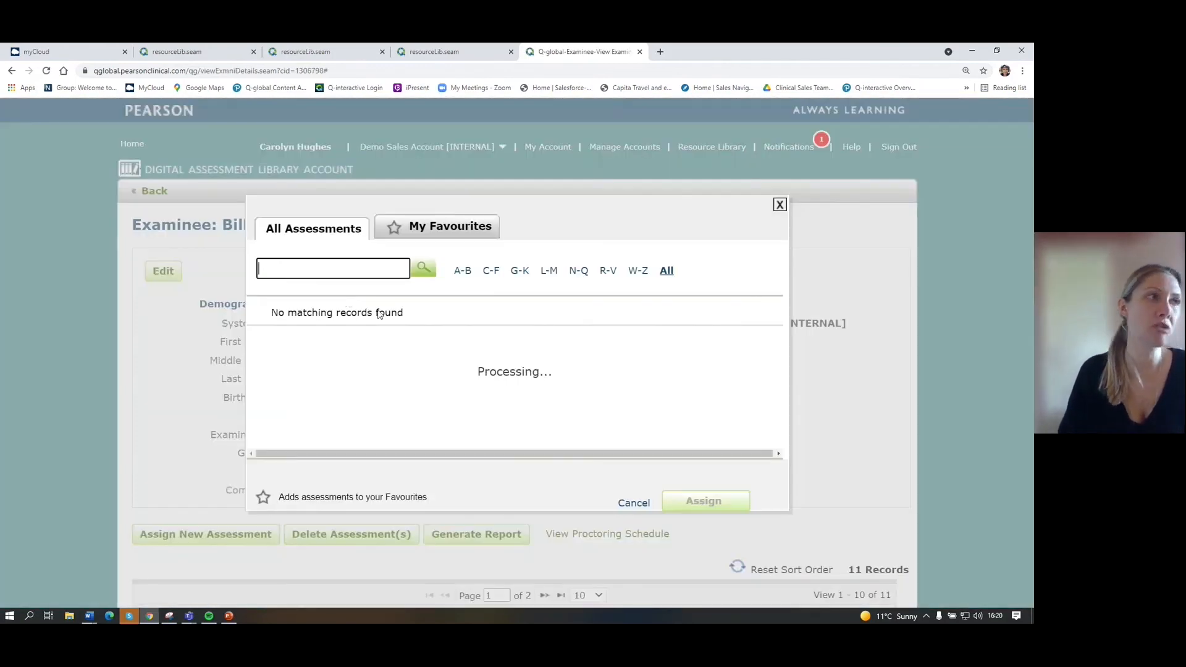
pyautogui.write('brown')
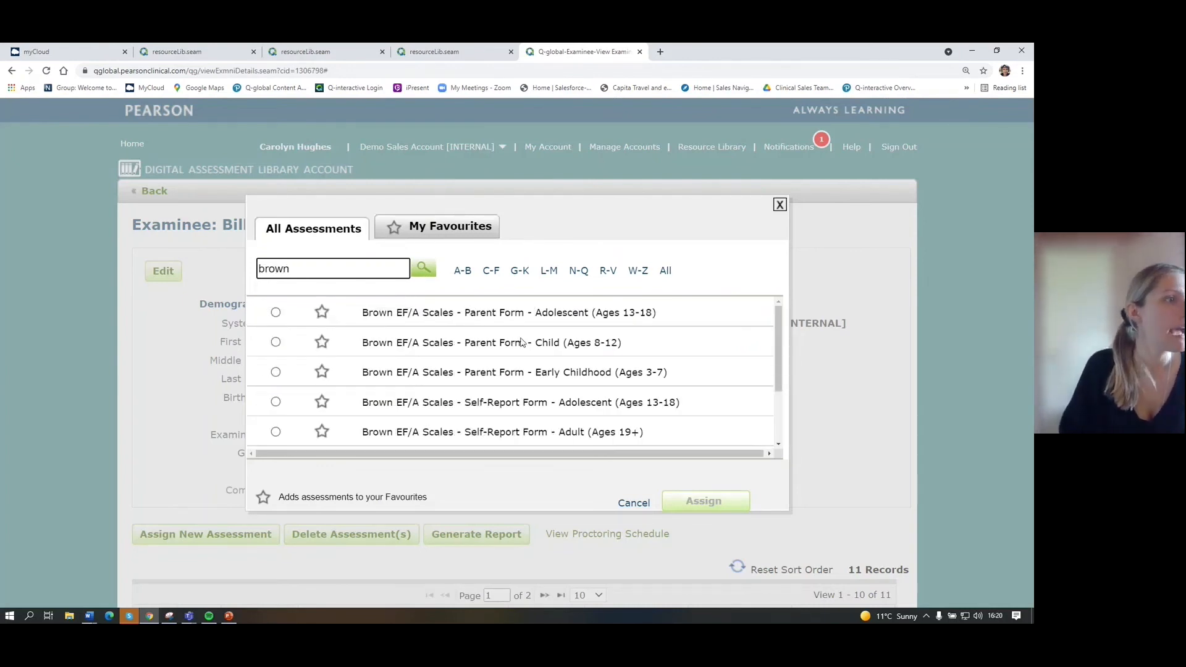
pyautogui.moveTo(511, 348)
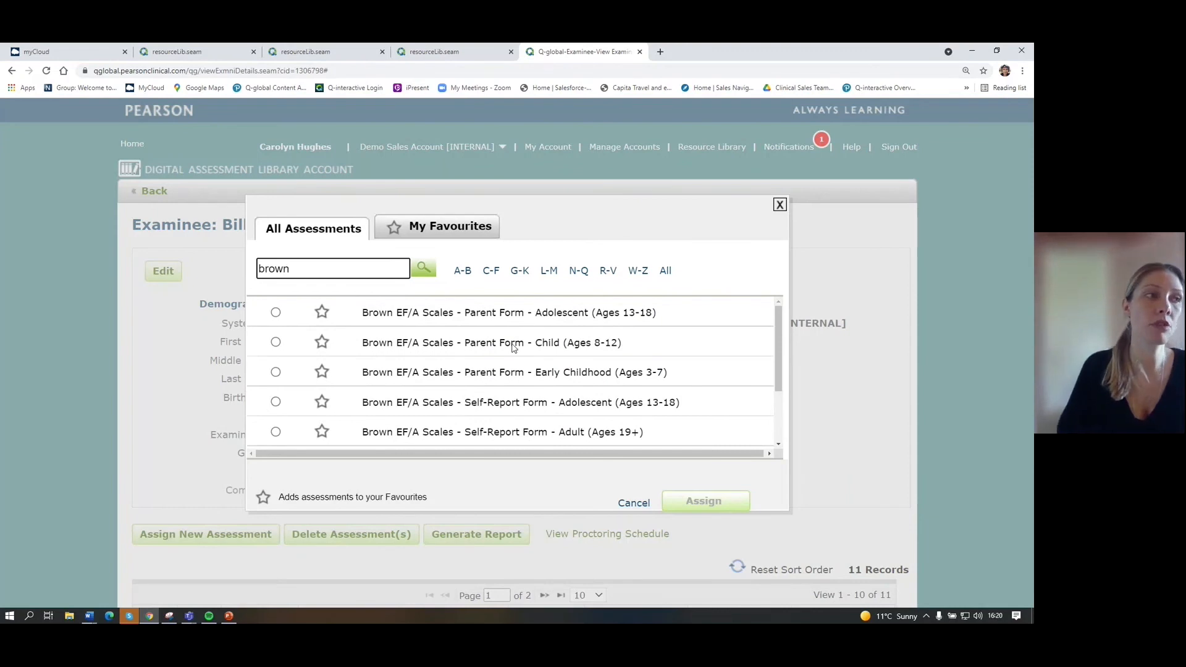
pyautogui.moveTo(602, 403)
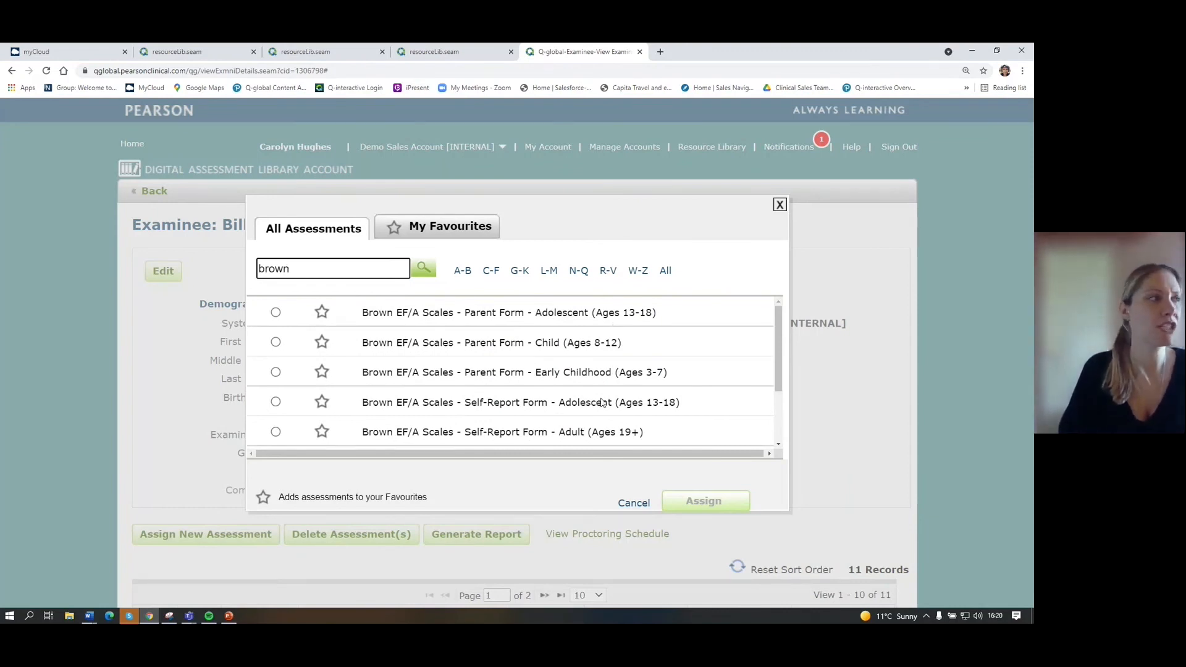
pyautogui.moveTo(219, 336)
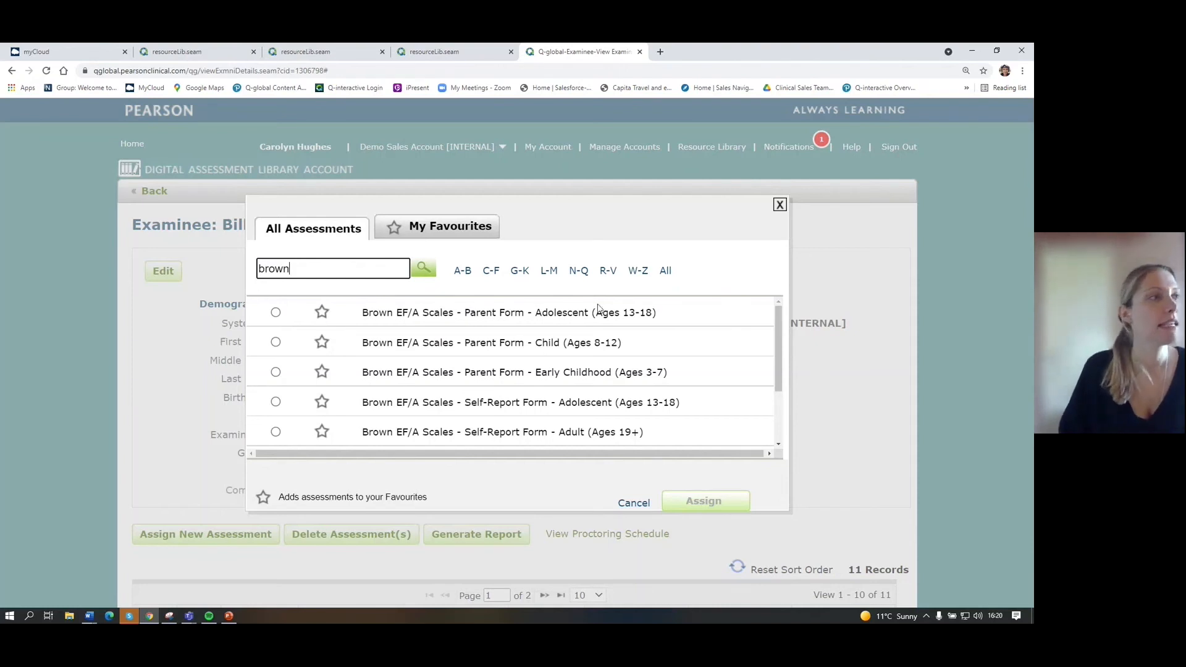
pyautogui.moveTo(330, 316)
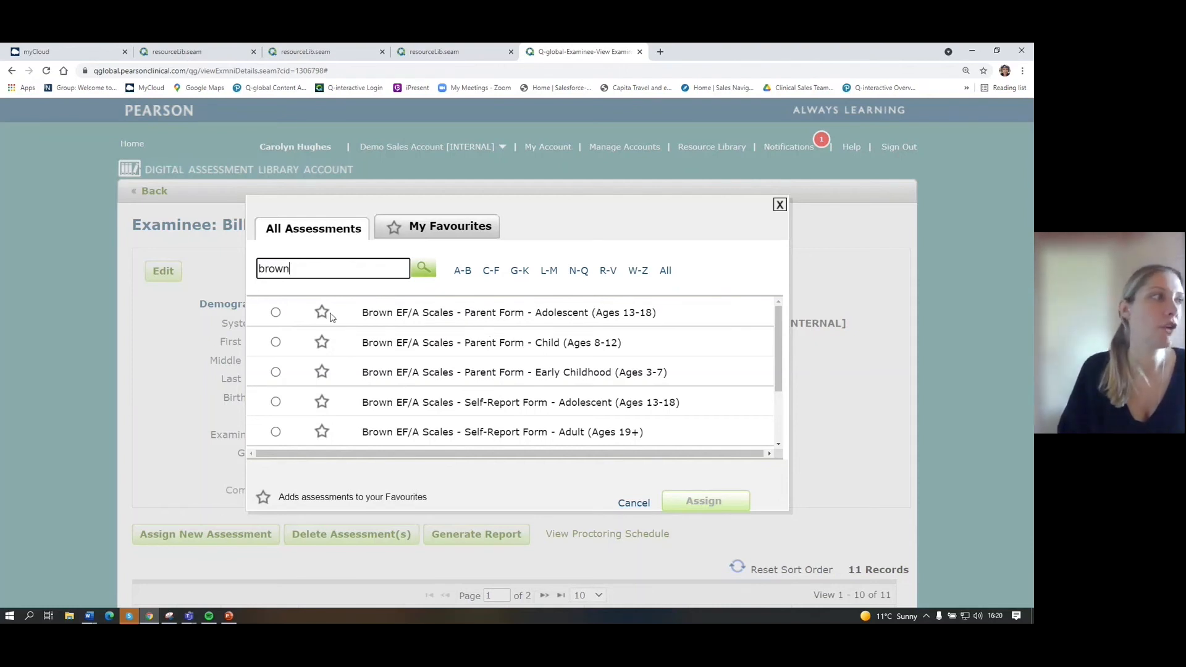
pyautogui.click(276, 311)
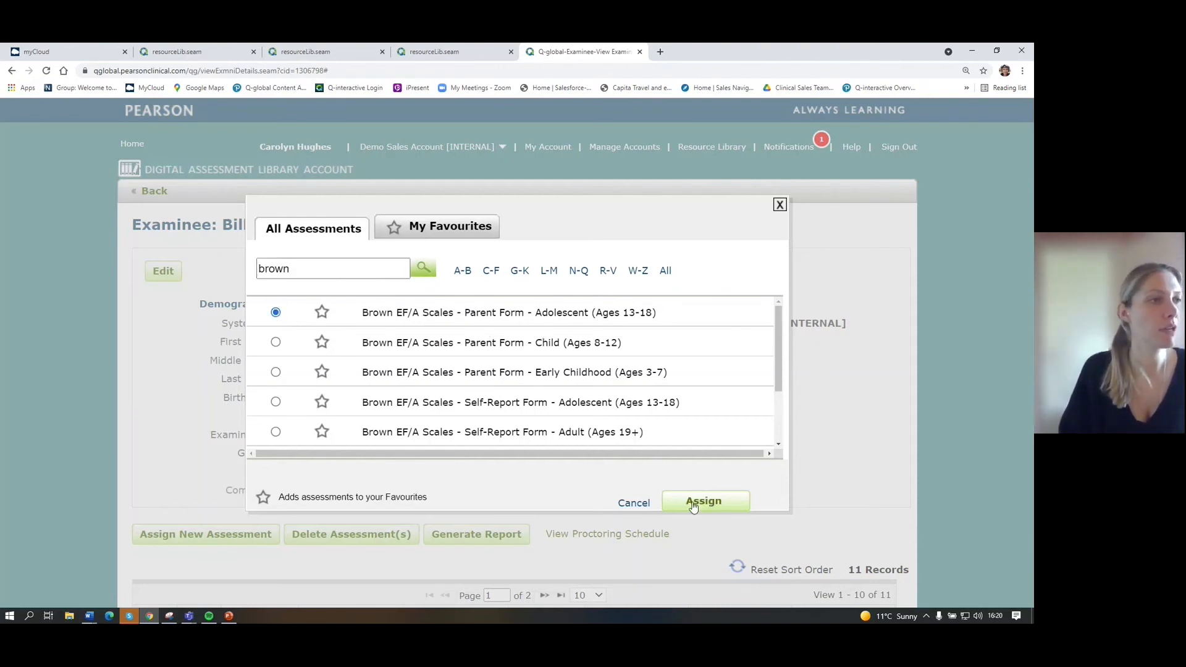
# Assign the adolescent Parent Form so the Create Administration page lists its delivery options
pyautogui.click(704, 502)
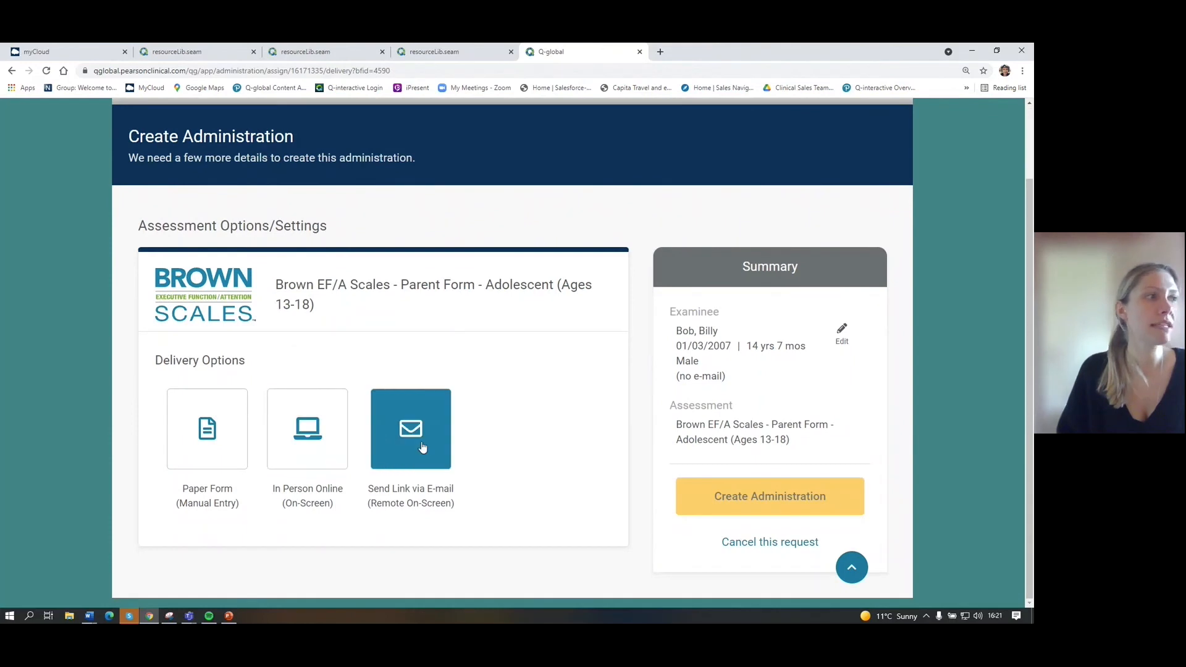
pyautogui.click(207, 429)
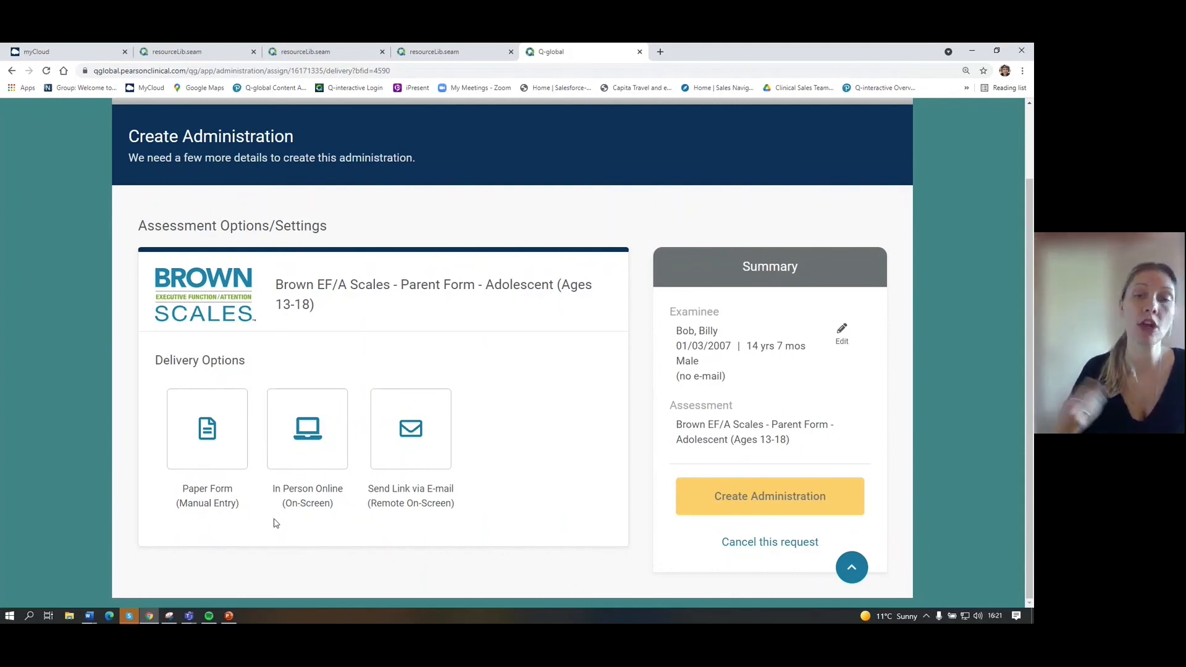
pyautogui.moveTo(289, 499)
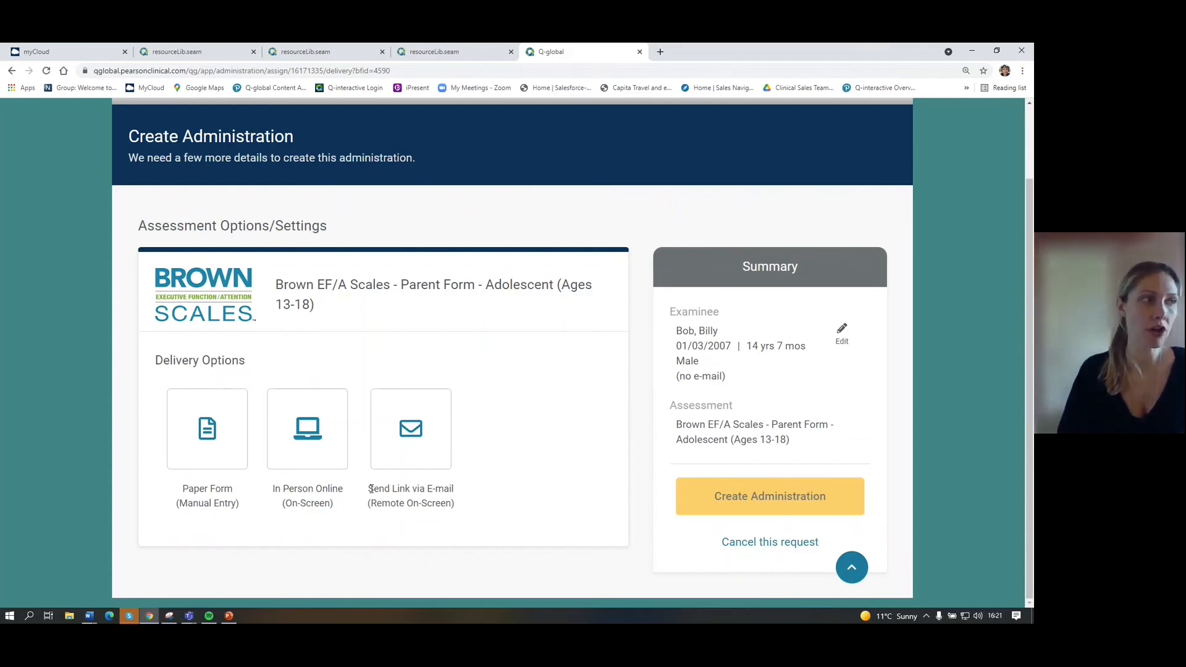
pyautogui.moveTo(412, 509)
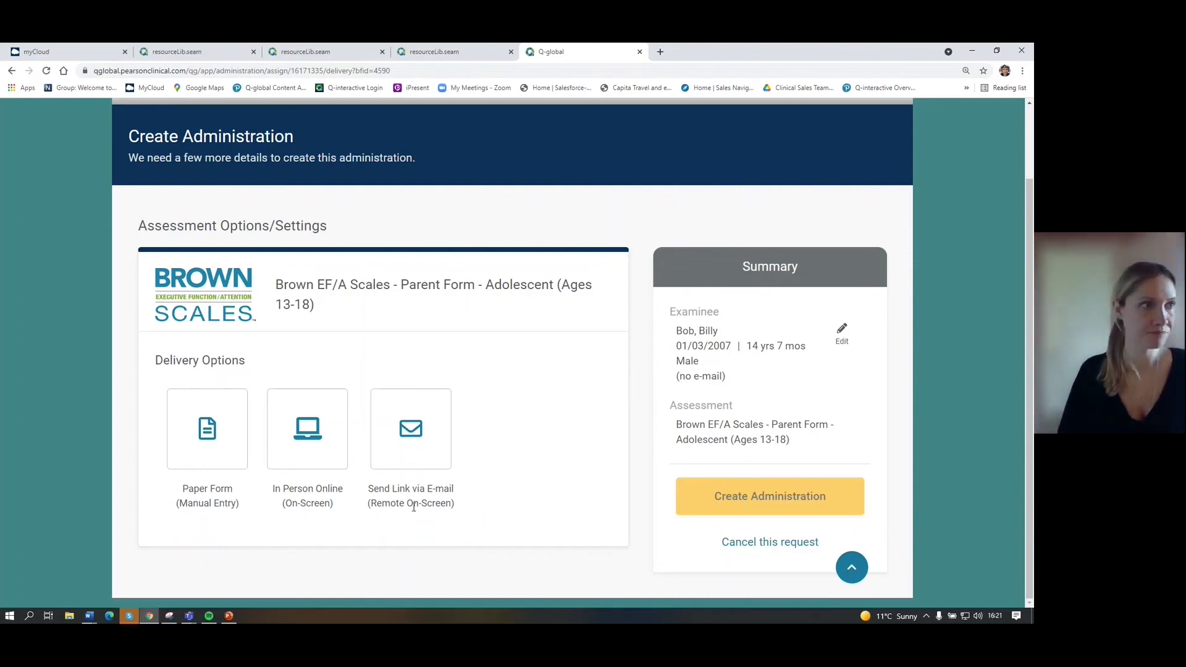
# Create an In Person Online (On-Screen) administration for Billy and launch the assessment
pyautogui.click(306, 429)
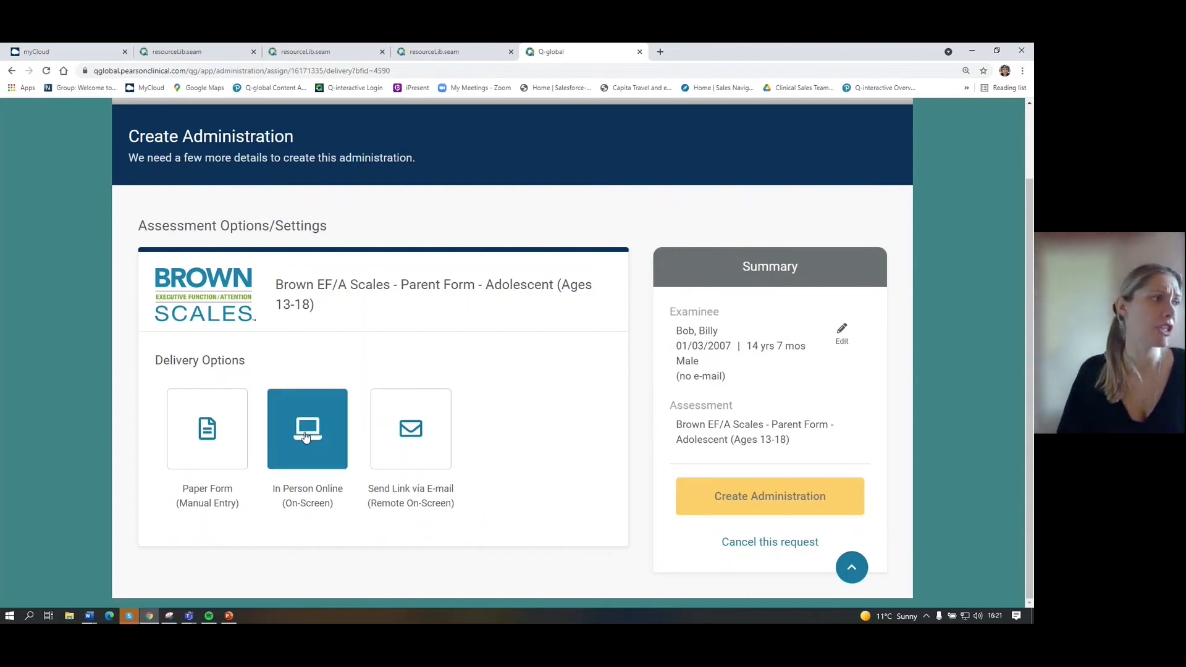
pyautogui.click(306, 428)
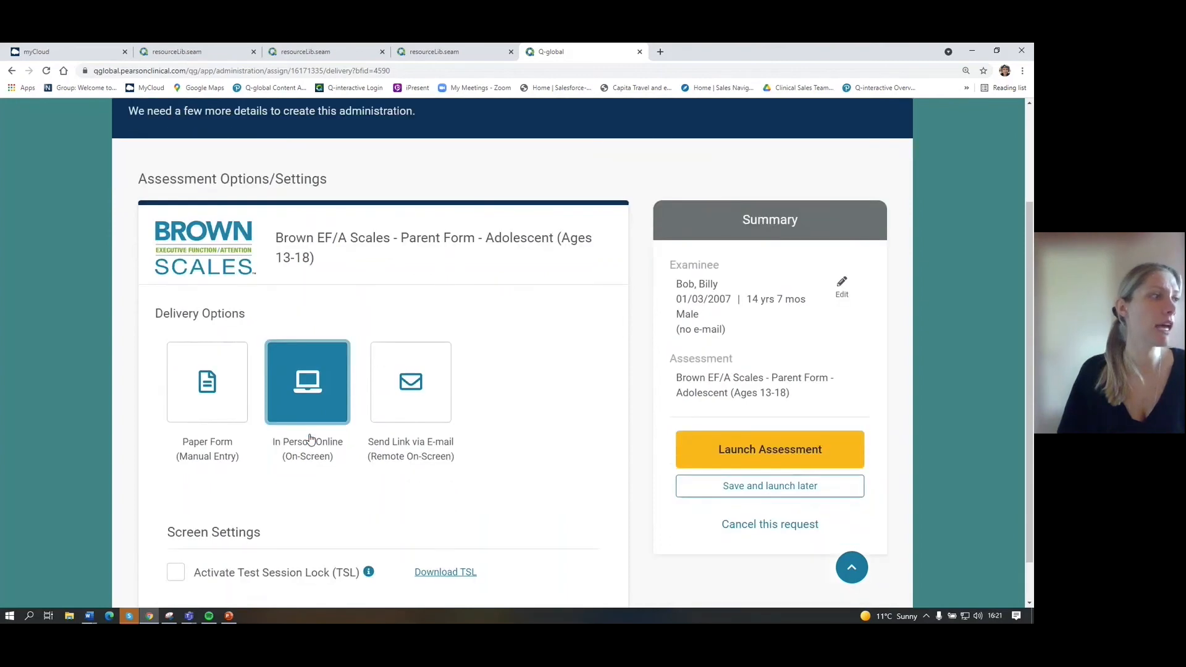
pyautogui.scroll(-3)
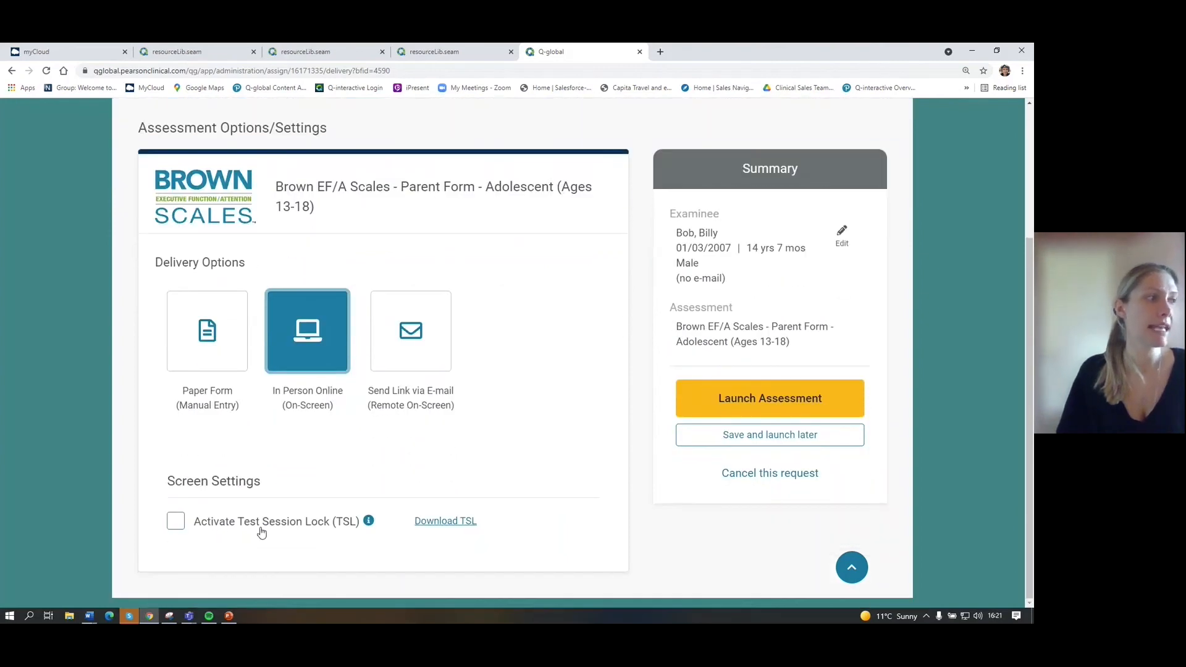
pyautogui.moveTo(318, 530)
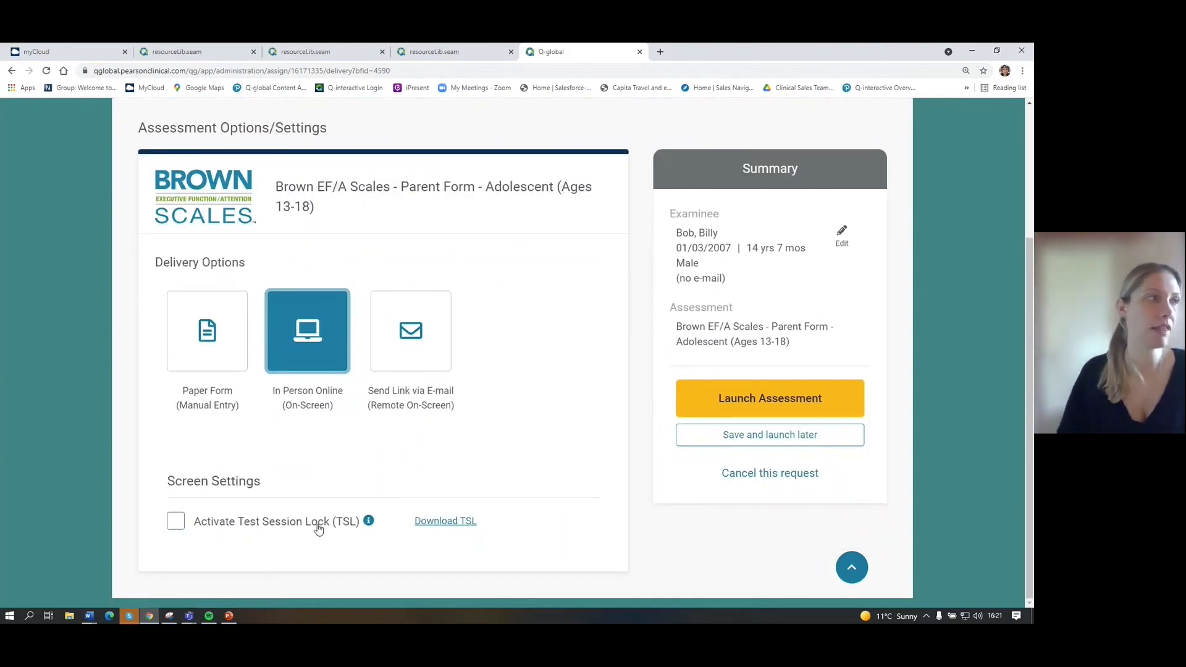
pyautogui.moveTo(302, 343)
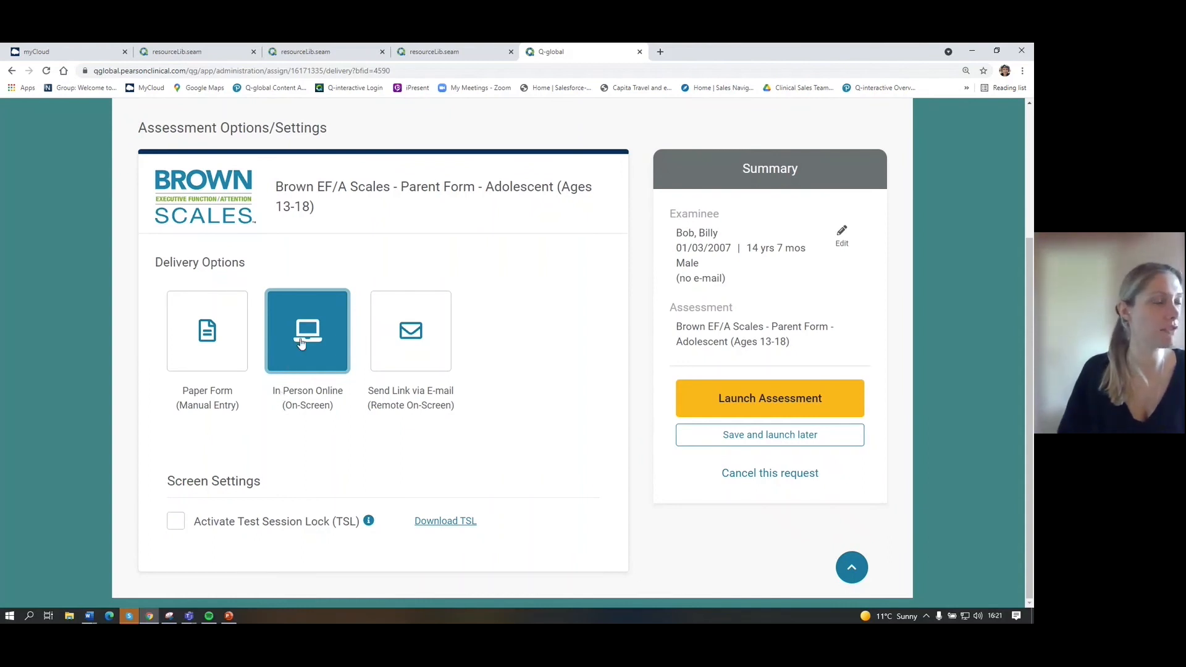
pyautogui.click(769, 398)
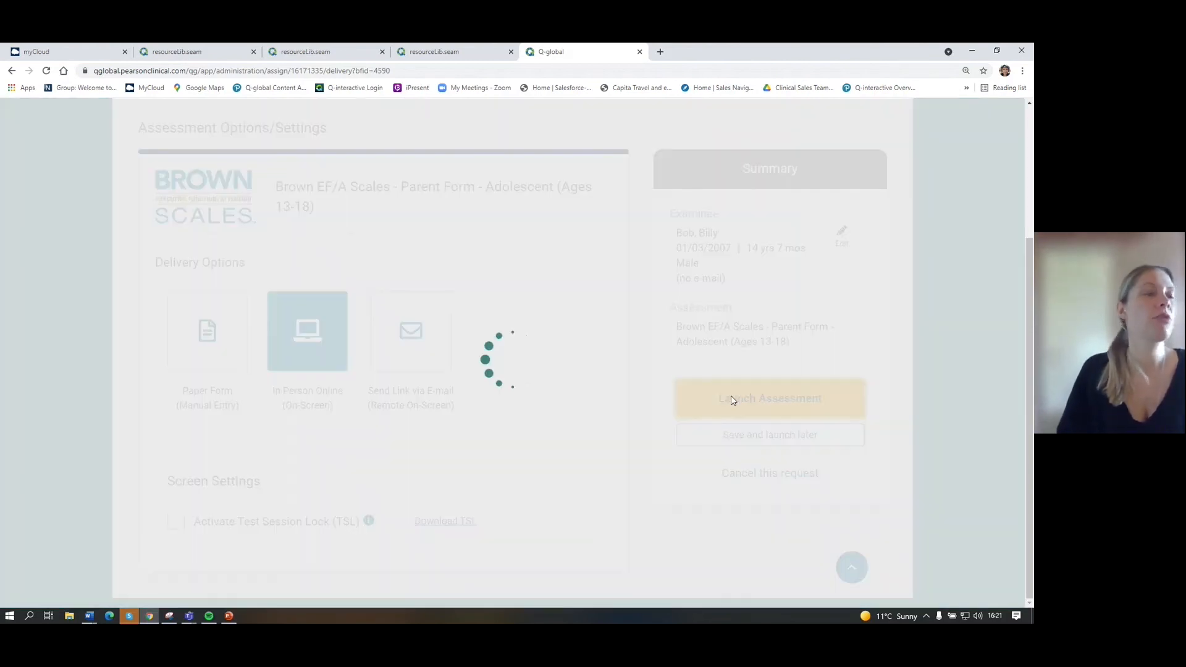
# Begin the in-person assessment and move past the Brown EF/A Scales welcome page
pyautogui.click(770, 398)
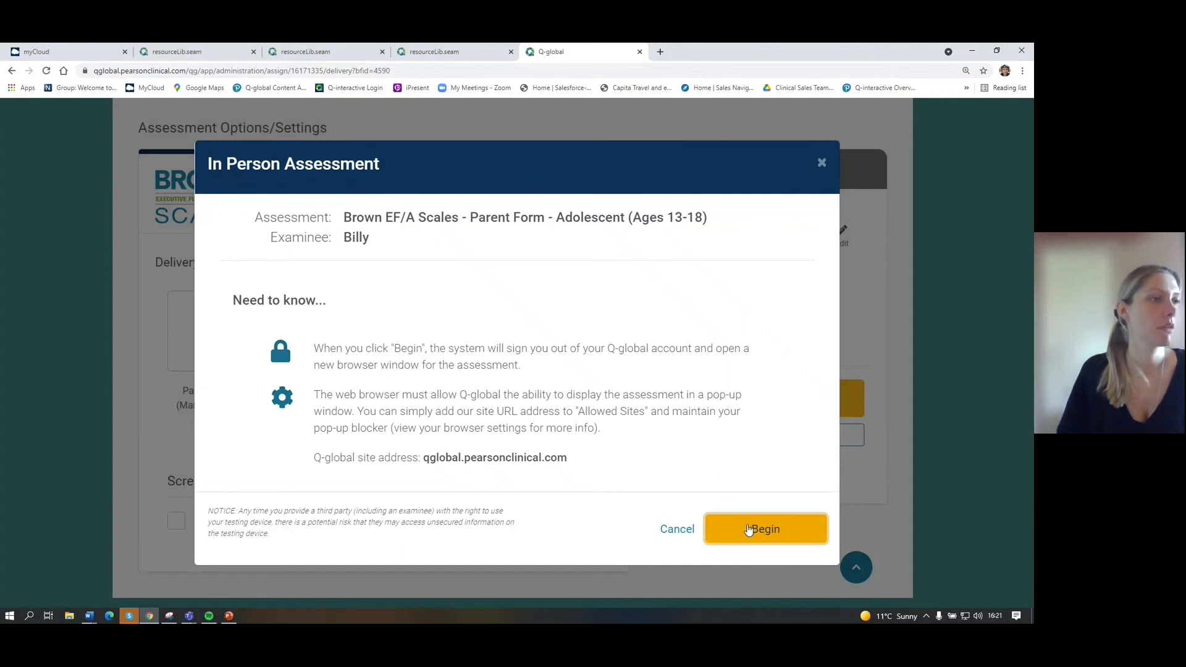
pyautogui.click(766, 528)
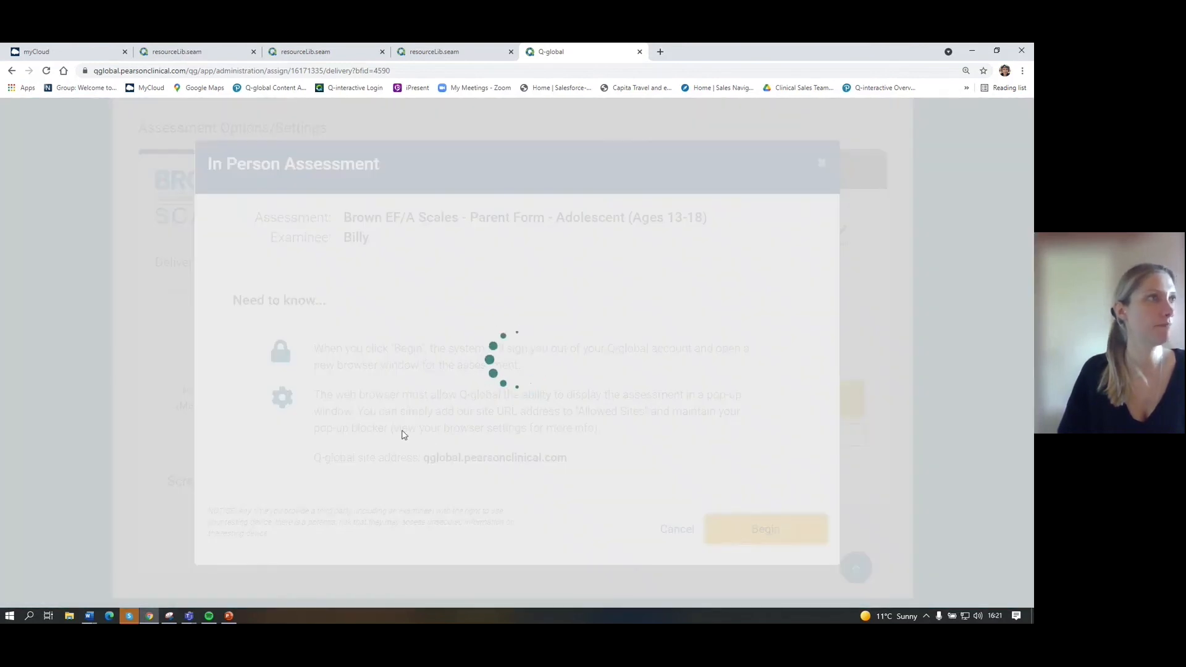
pyautogui.click(765, 529)
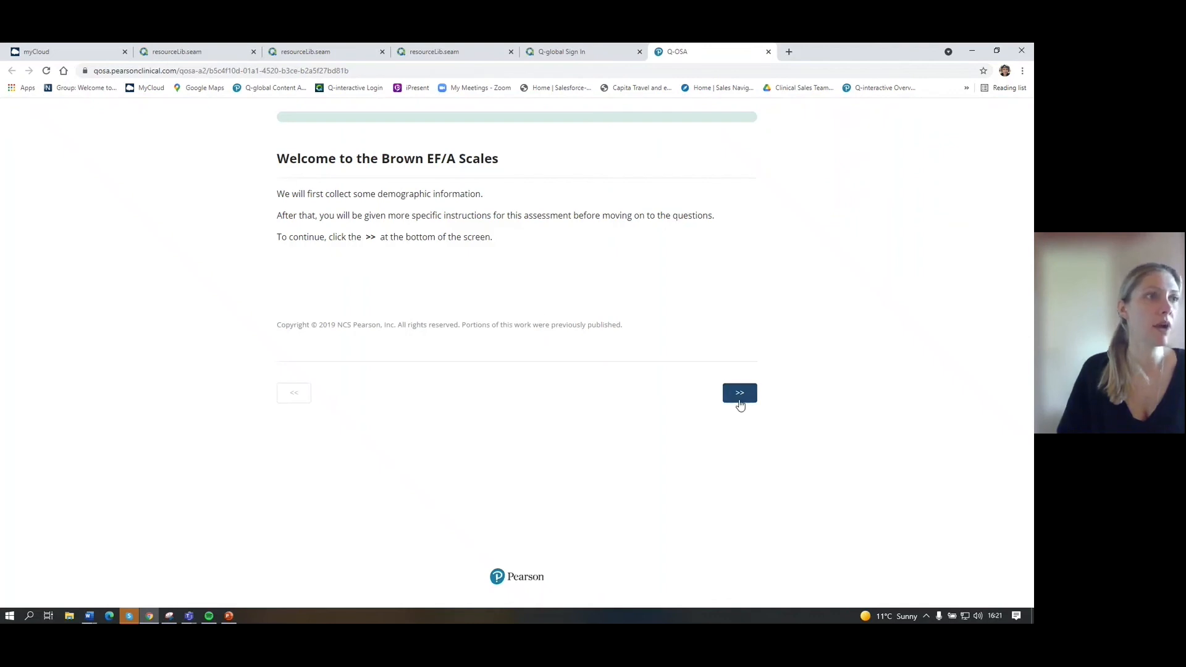
pyautogui.click(739, 393)
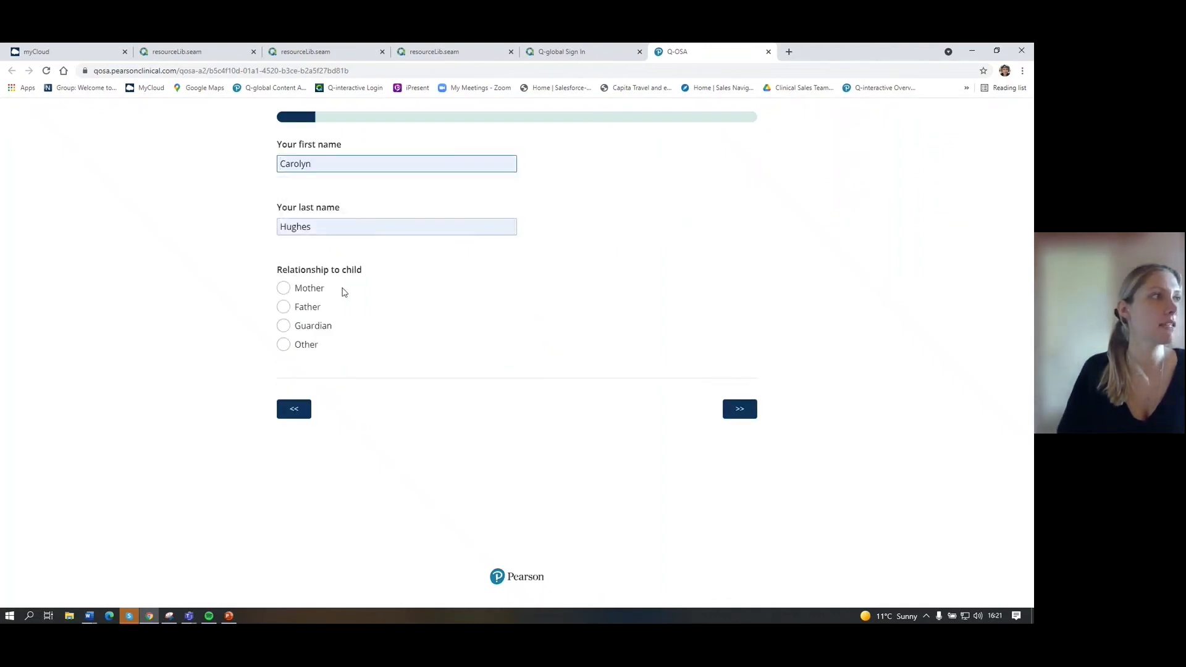
# Mark the rater's relationship to the child as Mother and continue to the next questions
pyautogui.click(283, 288)
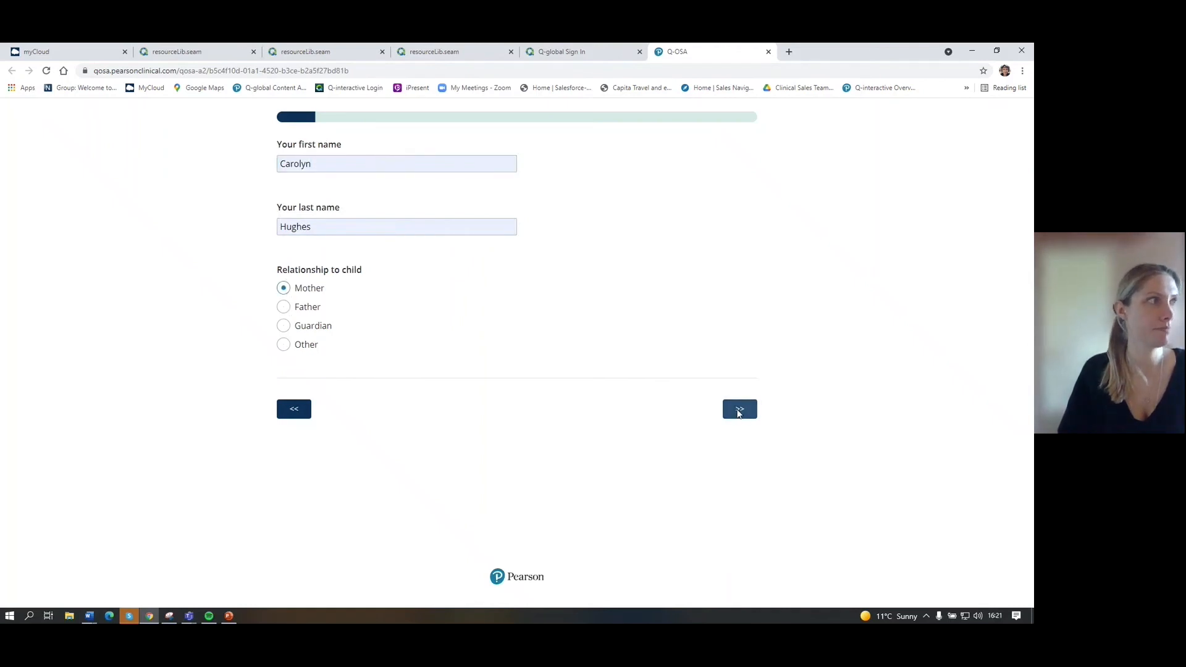
pyautogui.click(739, 409)
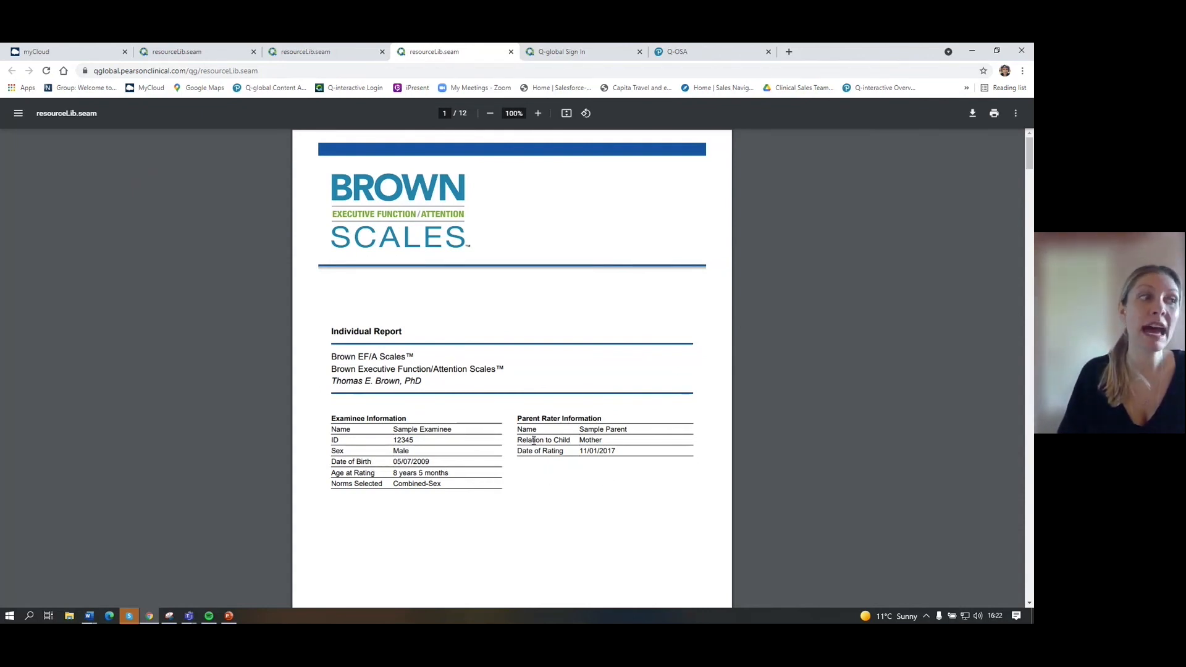
# Scroll the sample Individual Report through the T-score profile to the page 3 comparison tables
pyautogui.scroll(-3)
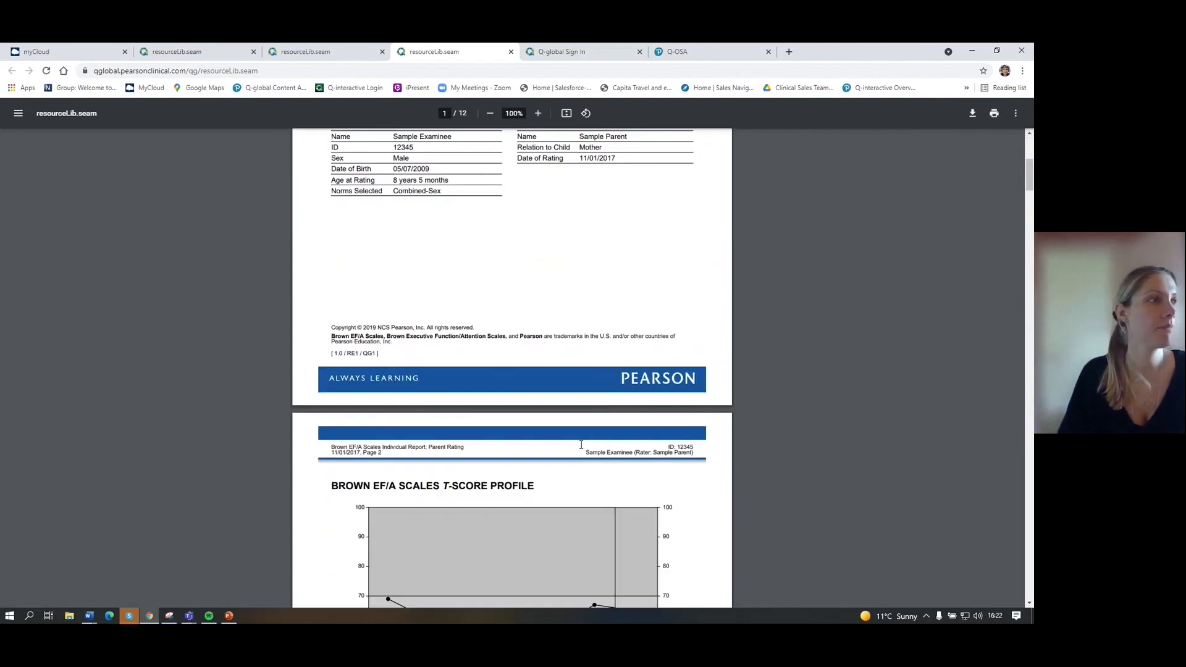
pyautogui.scroll(-3)
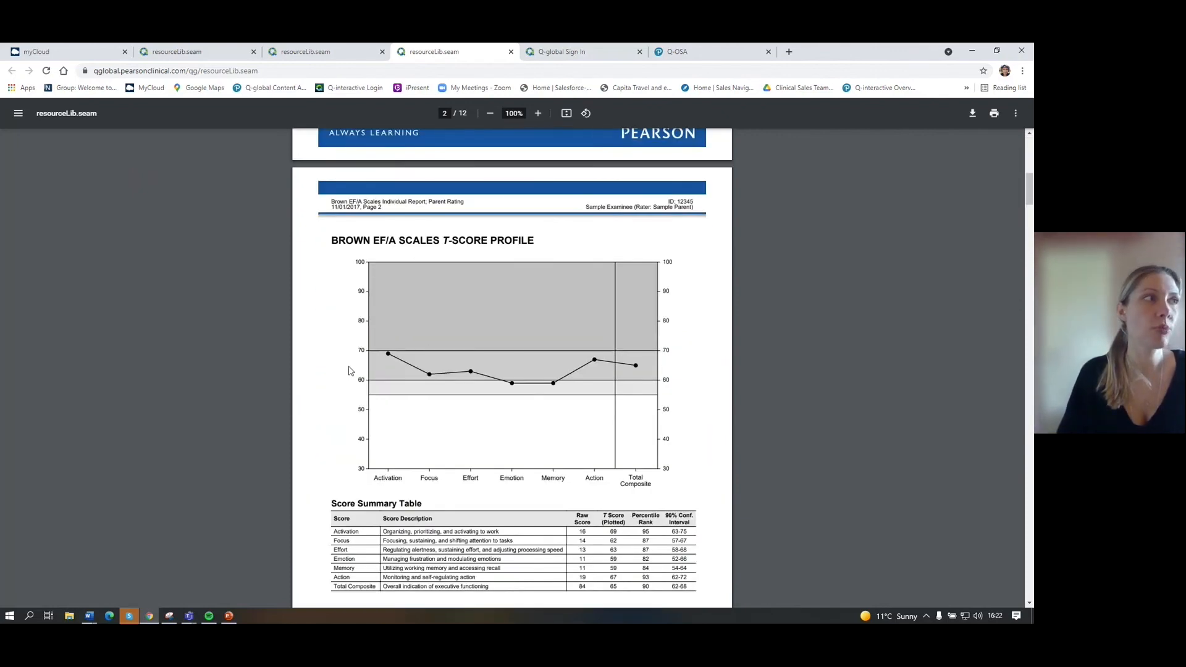
pyautogui.moveTo(519, 501)
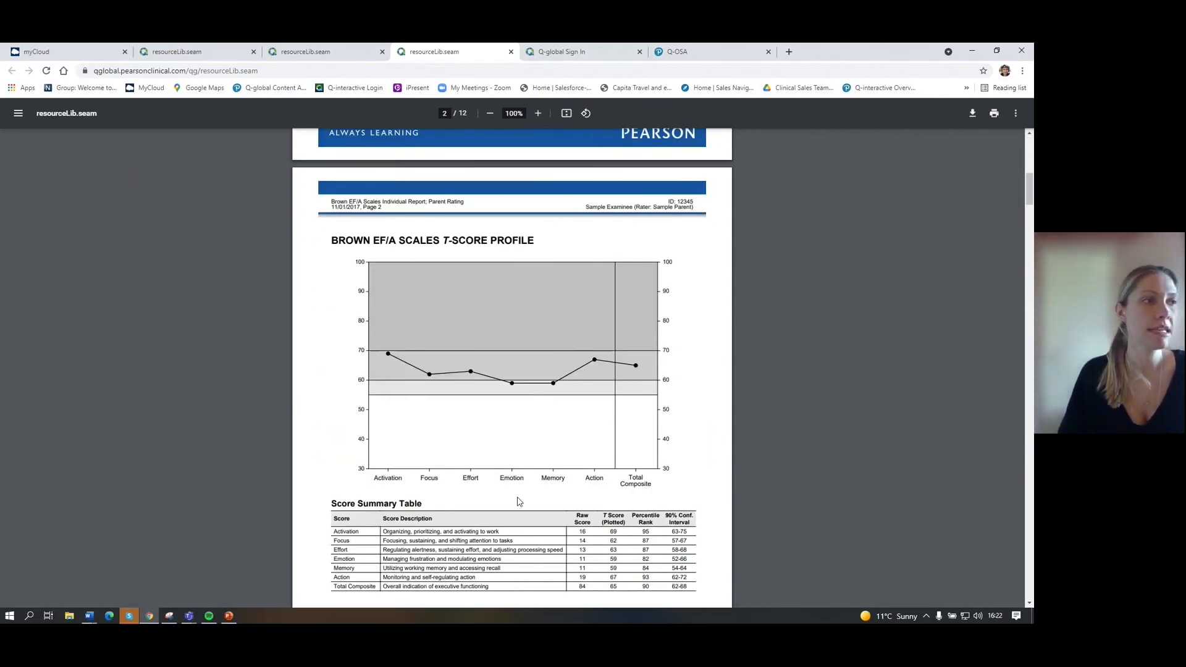
pyautogui.moveTo(660, 498)
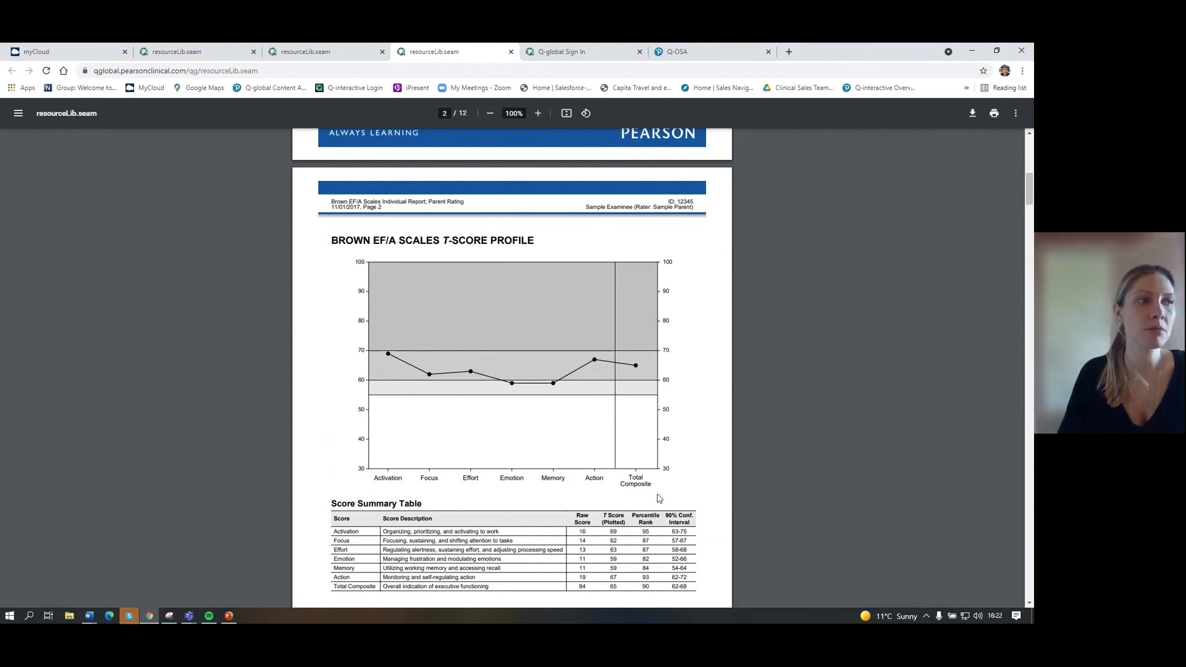
pyautogui.moveTo(635, 504)
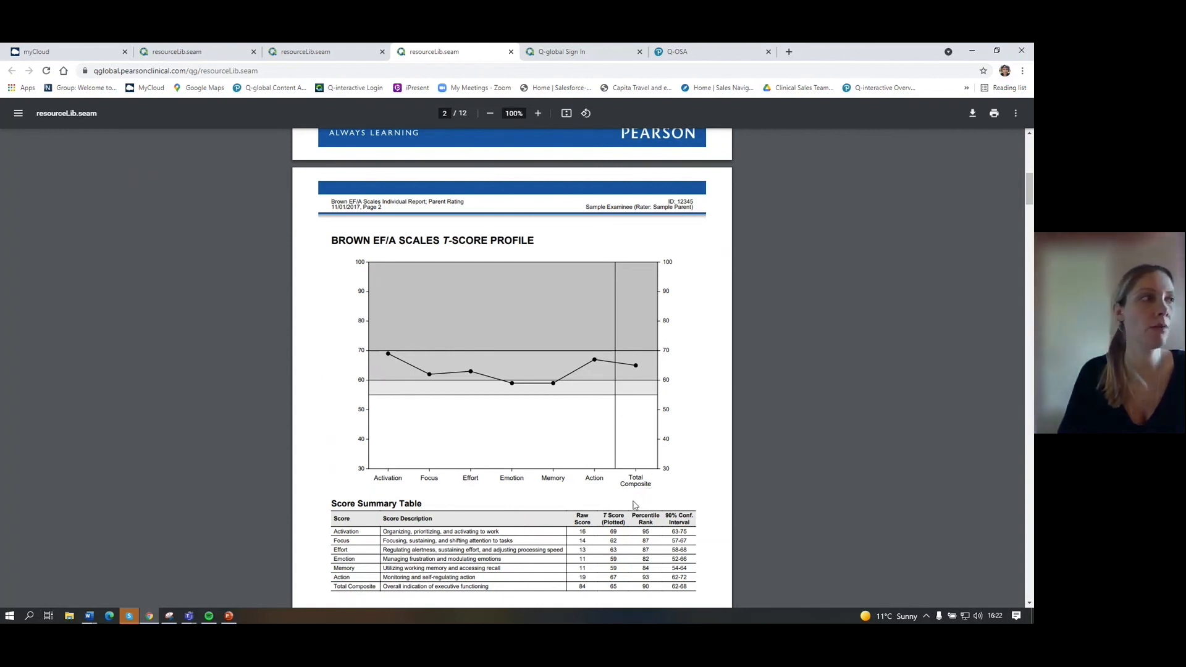
pyautogui.moveTo(583, 370)
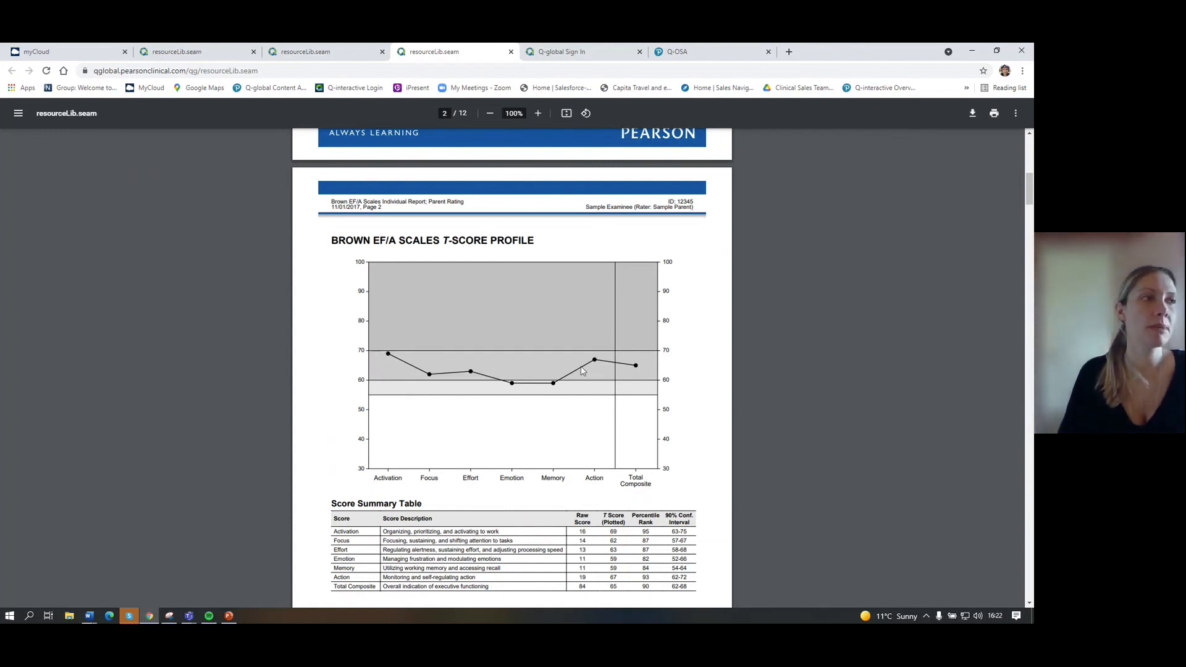
pyautogui.moveTo(511, 406)
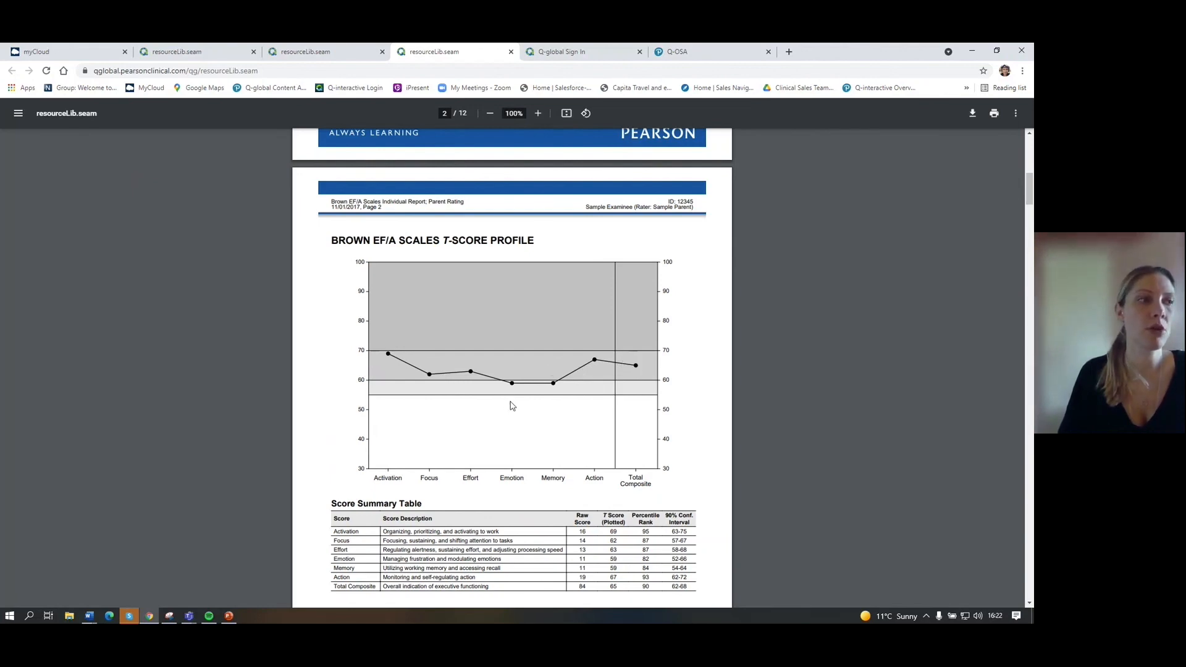
pyautogui.scroll(-3)
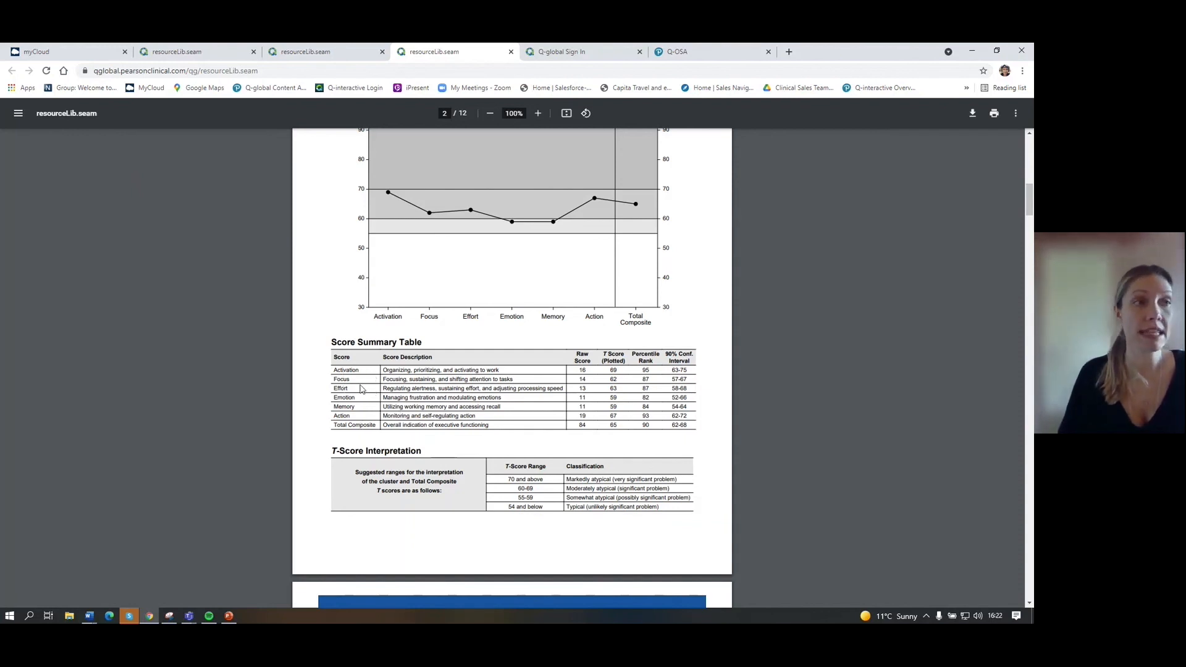
pyautogui.moveTo(442, 430)
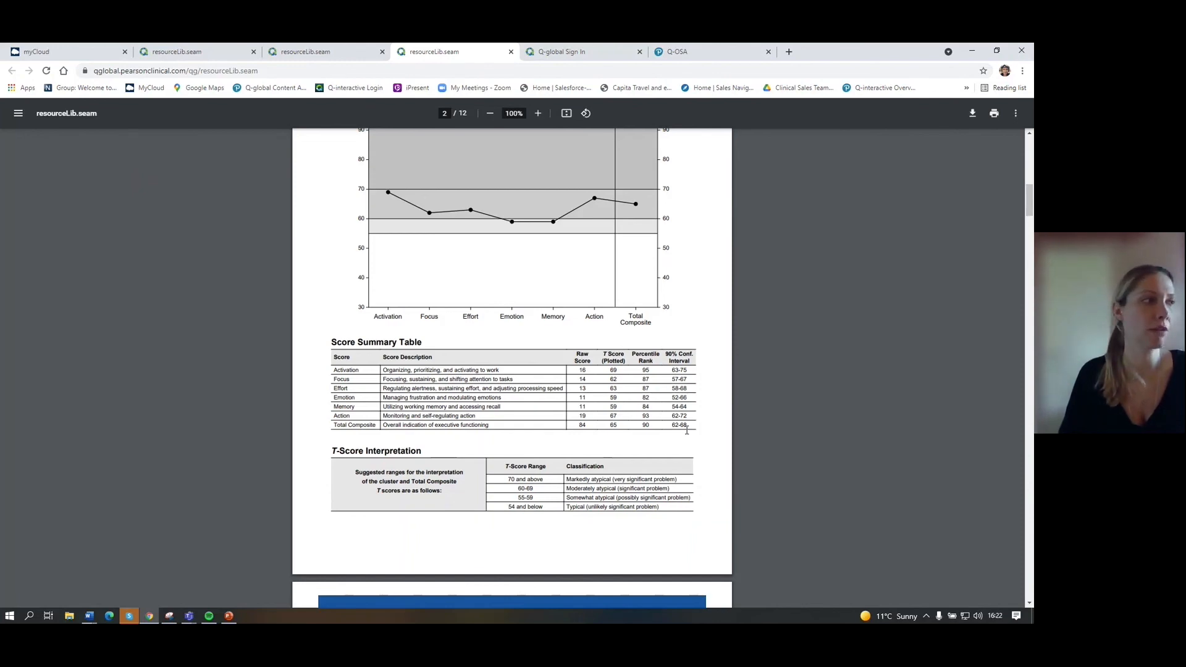
pyautogui.scroll(-3)
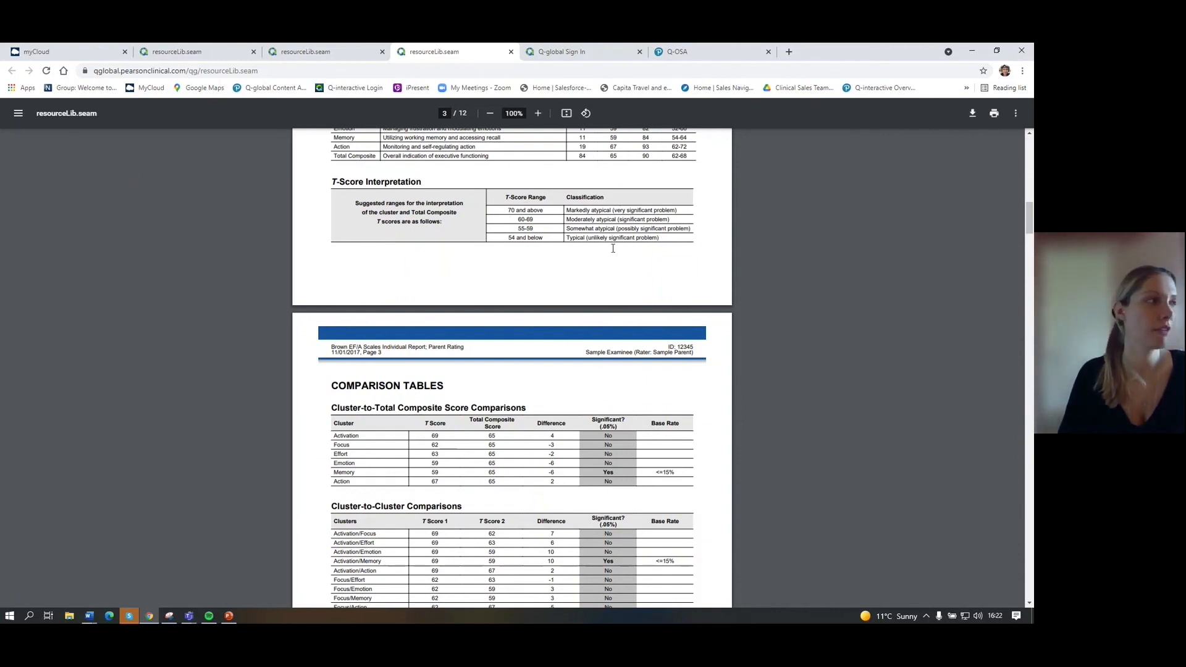
pyautogui.scroll(-3)
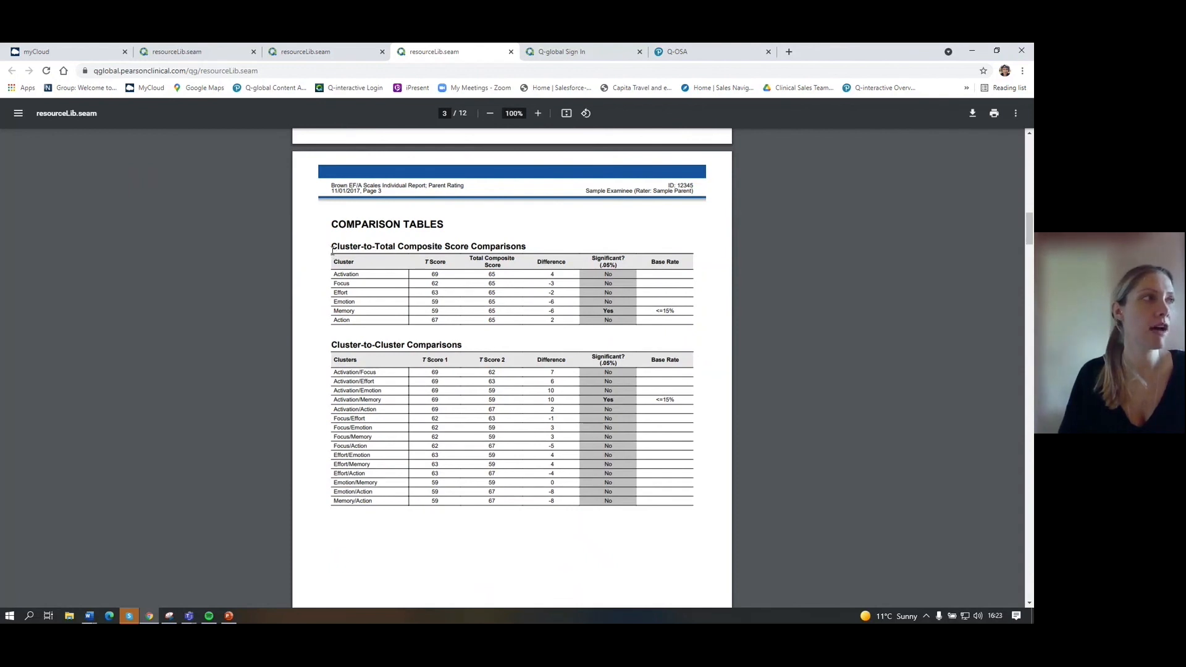
pyautogui.moveTo(447, 255)
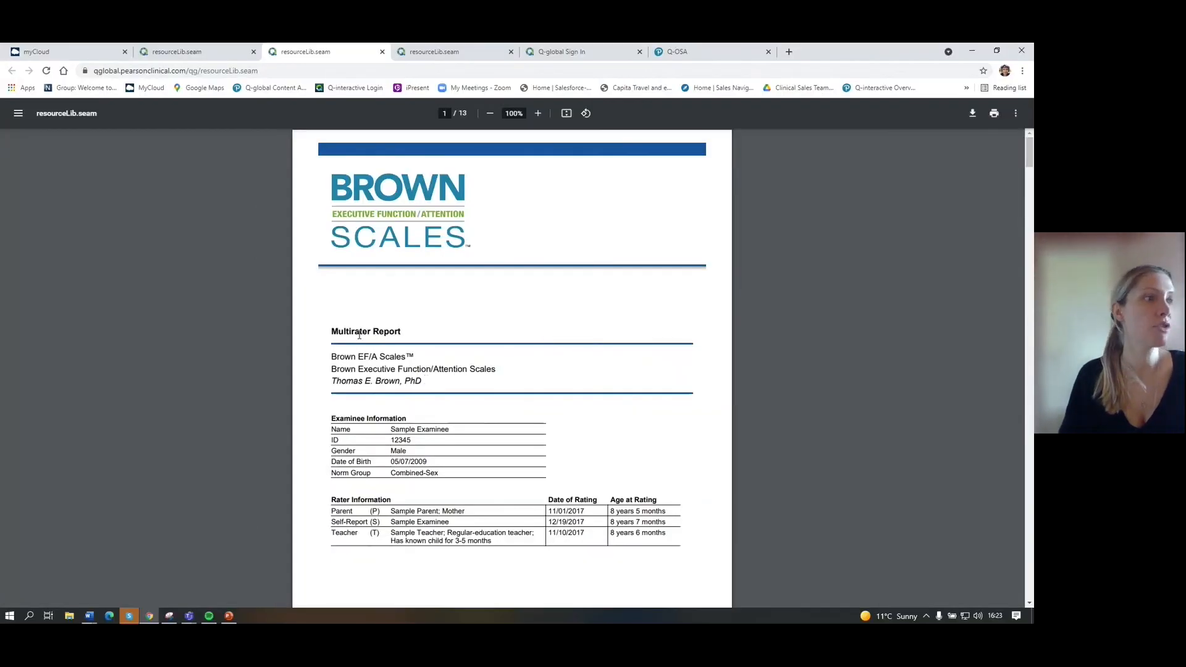
# Scroll the Multirater Report to the page 2 T-score profile chart of parent, self and teacher ratings
pyautogui.scroll(-3)
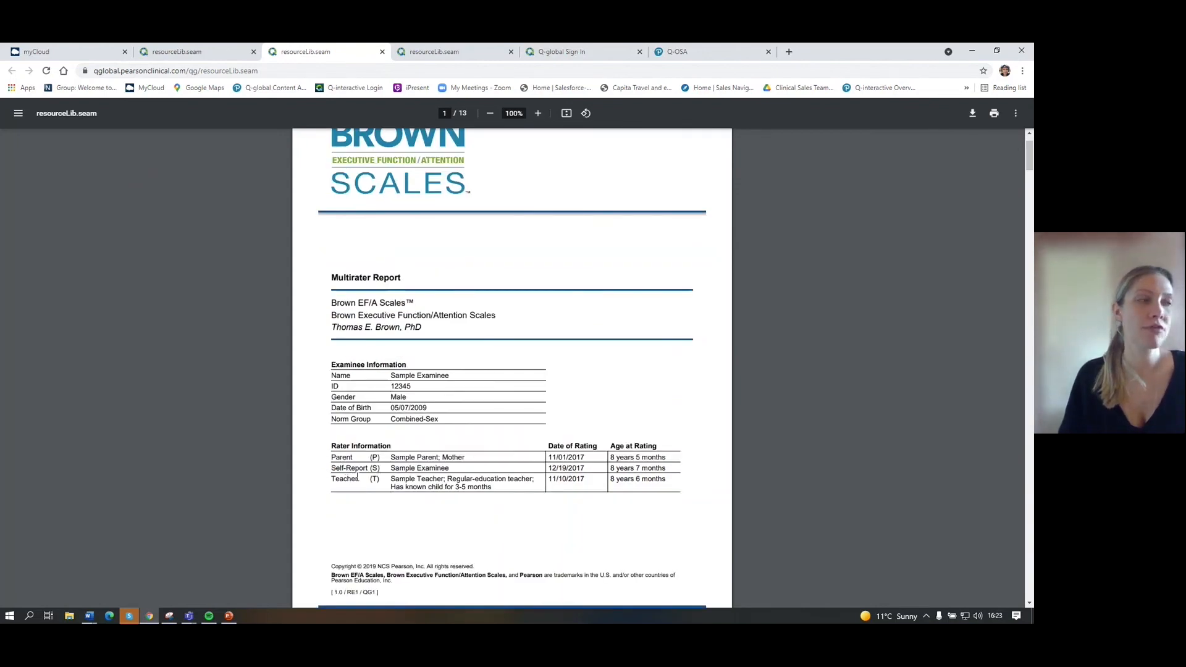
pyautogui.scroll(-3)
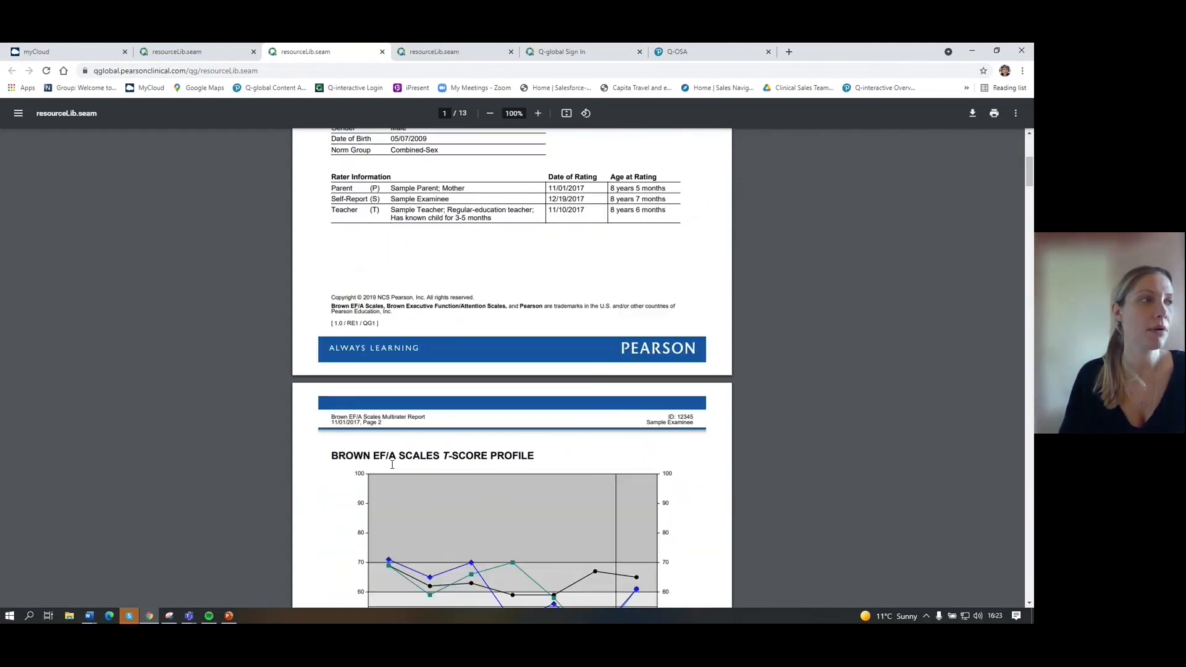
pyautogui.scroll(-3)
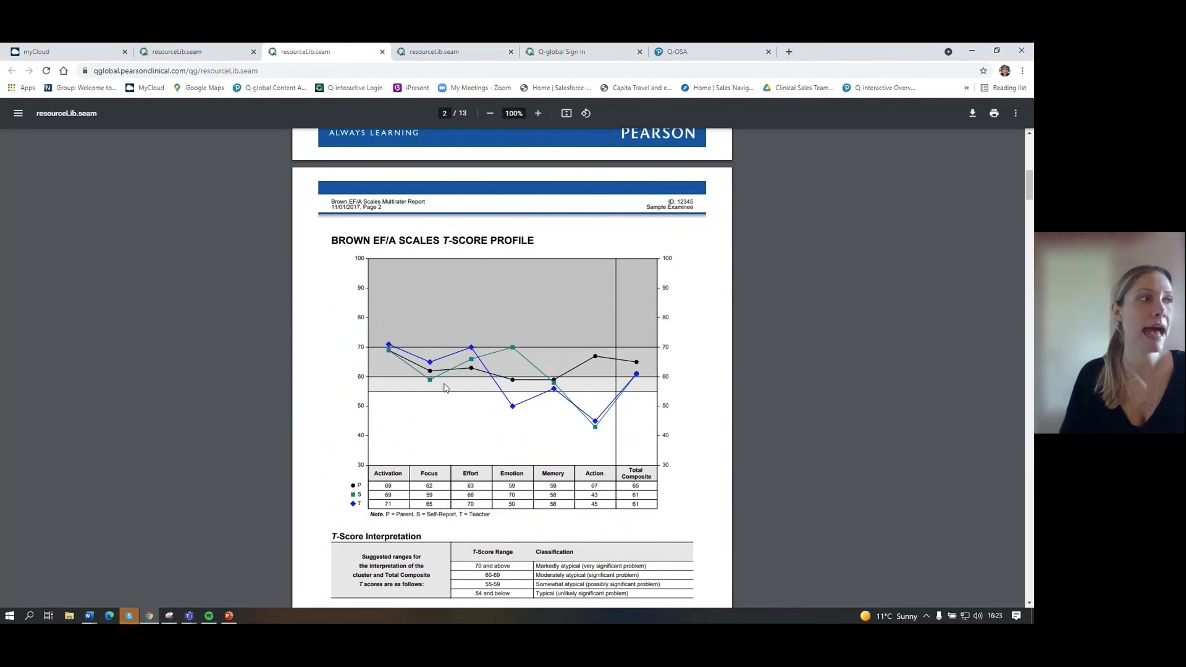
pyautogui.moveTo(640, 405)
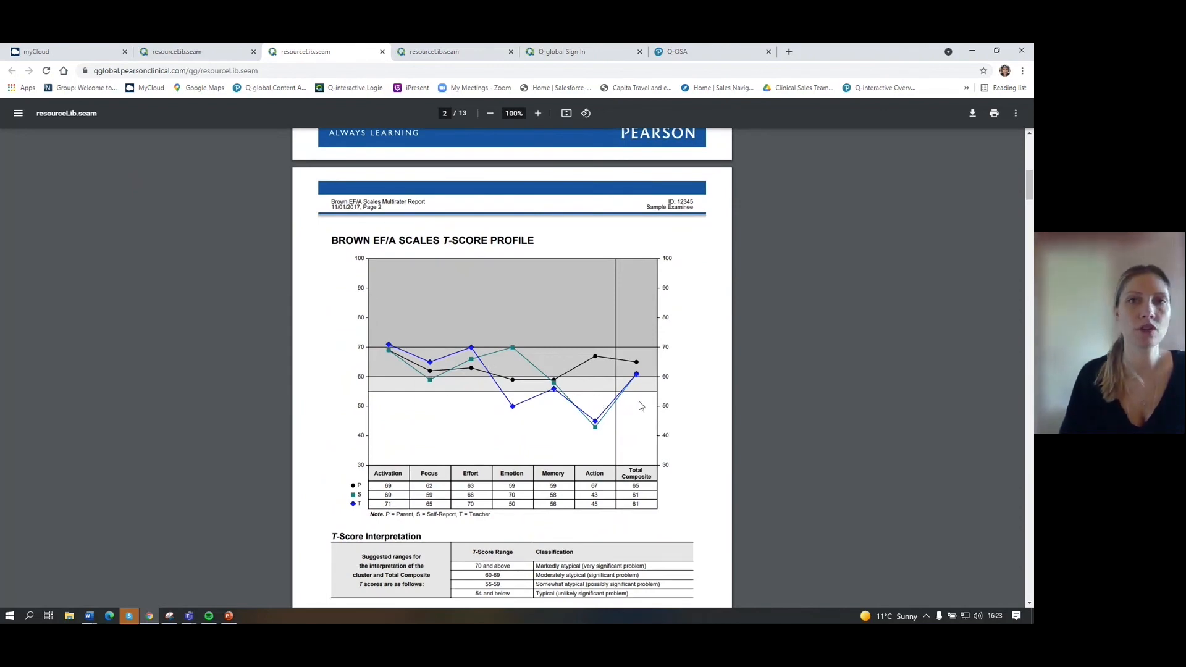
pyautogui.scroll(-3)
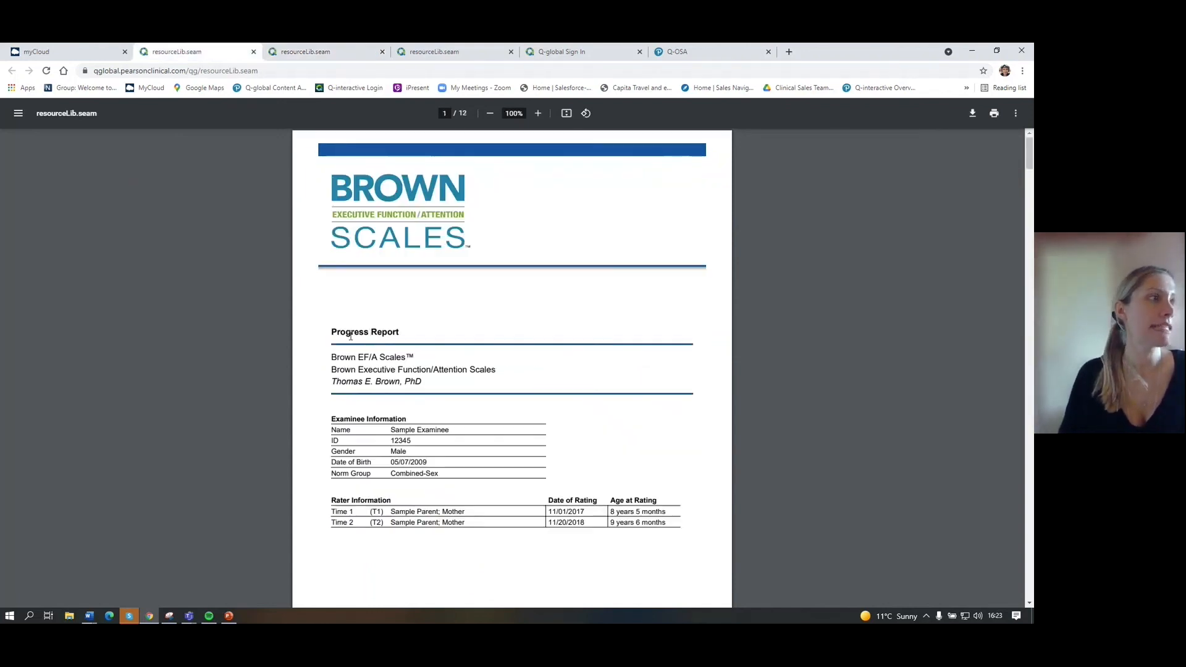
# Scroll the Progress Report to the page 2 profile chart comparing Time 1 and Time 2 T-scores
pyautogui.scroll(-3)
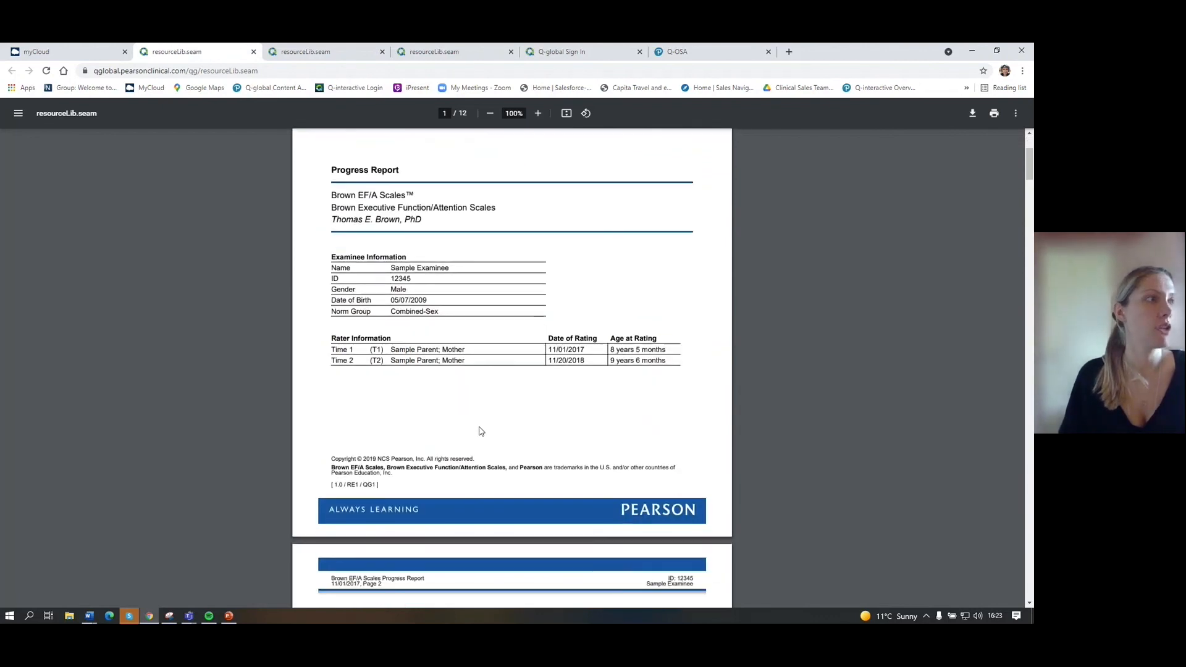
pyautogui.moveTo(415, 379)
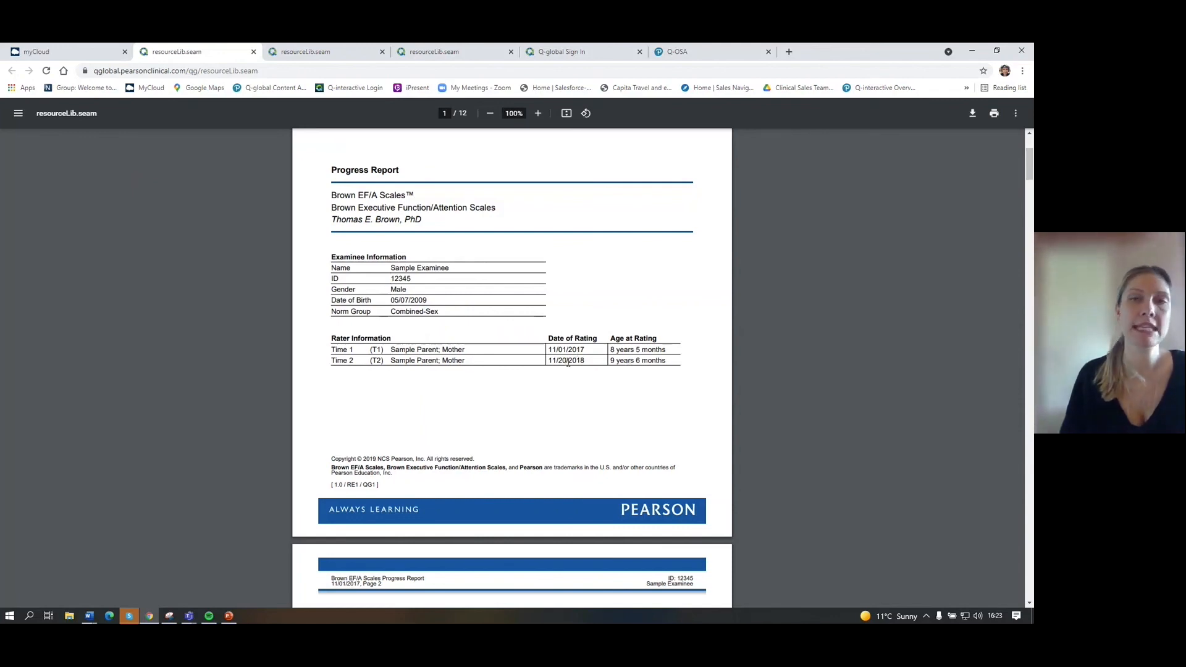
pyautogui.scroll(-3)
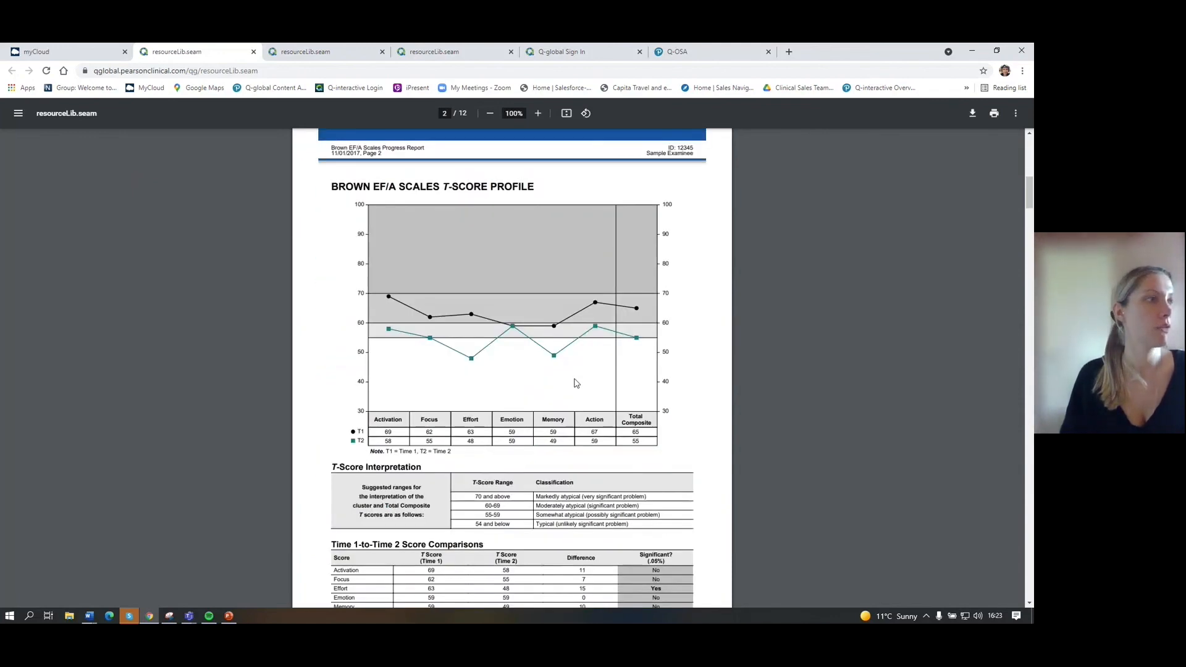
pyautogui.moveTo(559, 294)
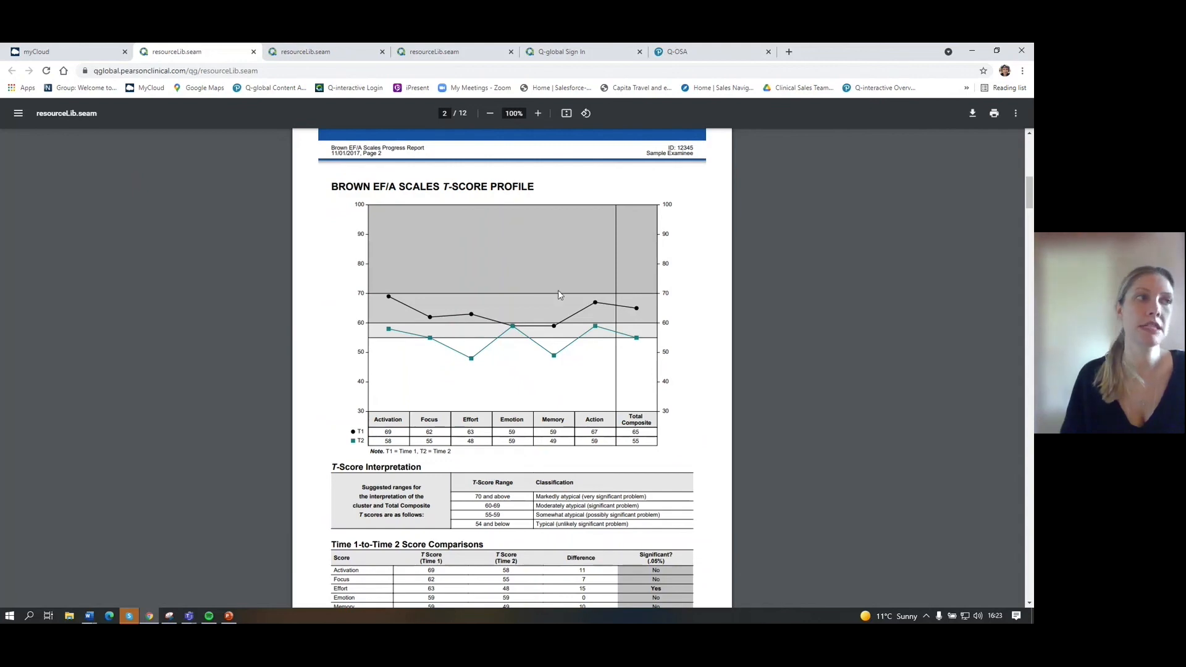
pyautogui.moveTo(601, 333)
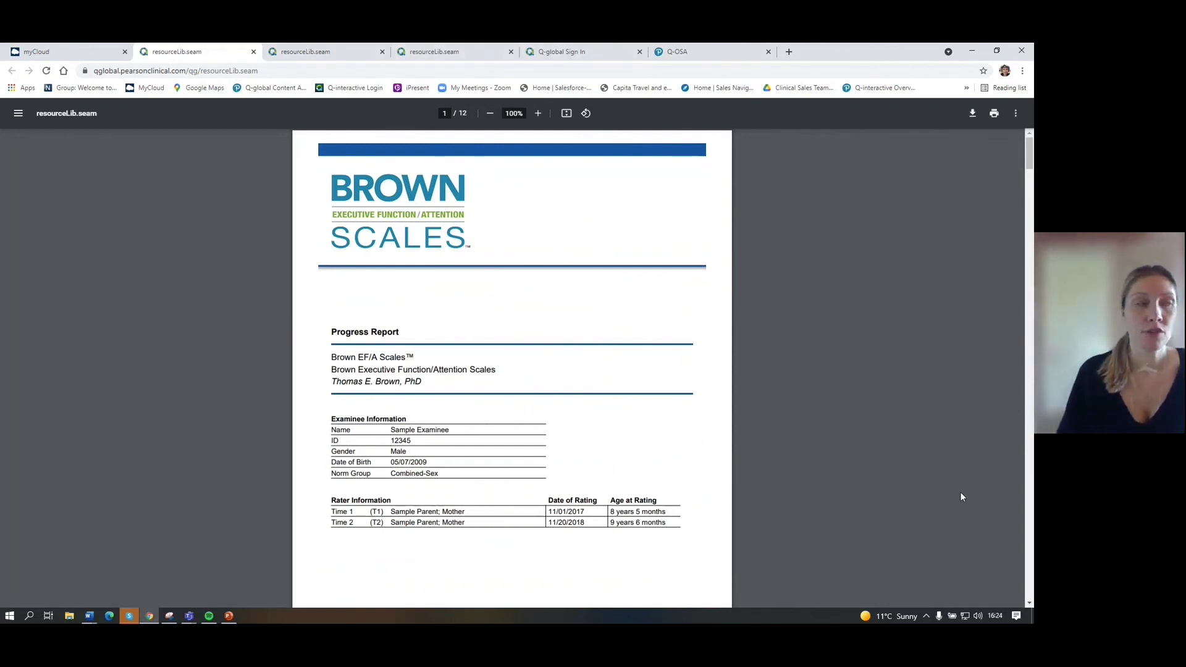
pyautogui.moveTo(745, 469)
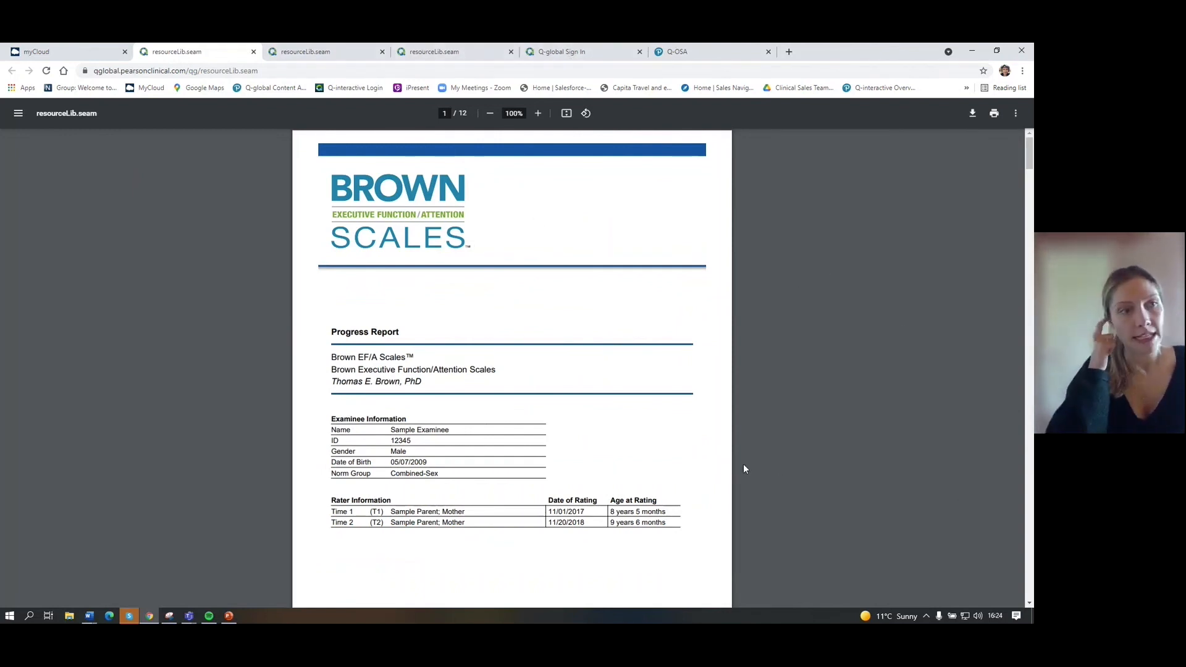